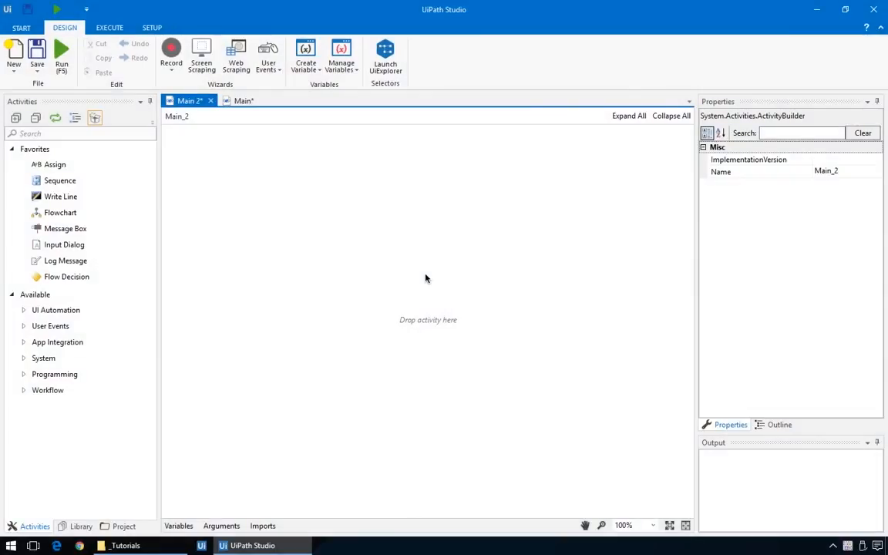
{"action": "mouse_move", "coordinate": [52, 215]}
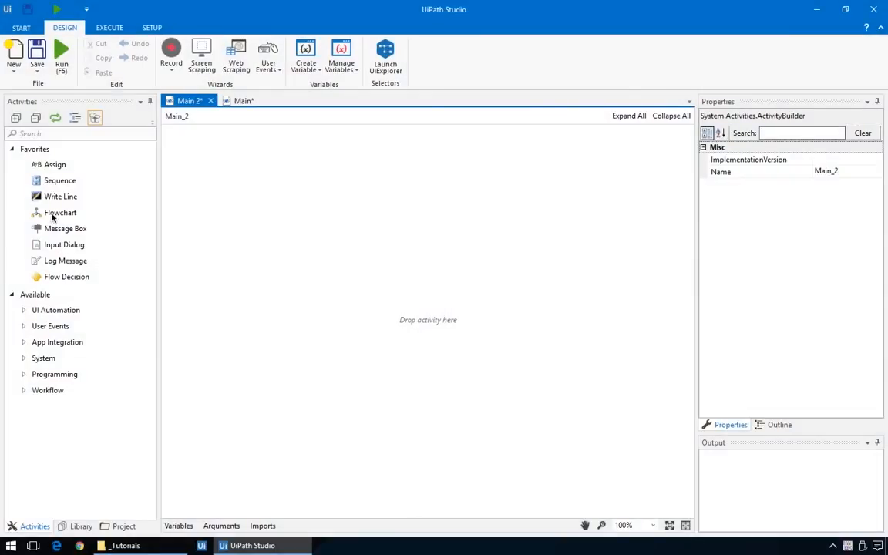
Add a Flowchart to the empty workflow and name it MASTER Flowchart.
{"action": "double_click", "coordinate": [61, 212]}
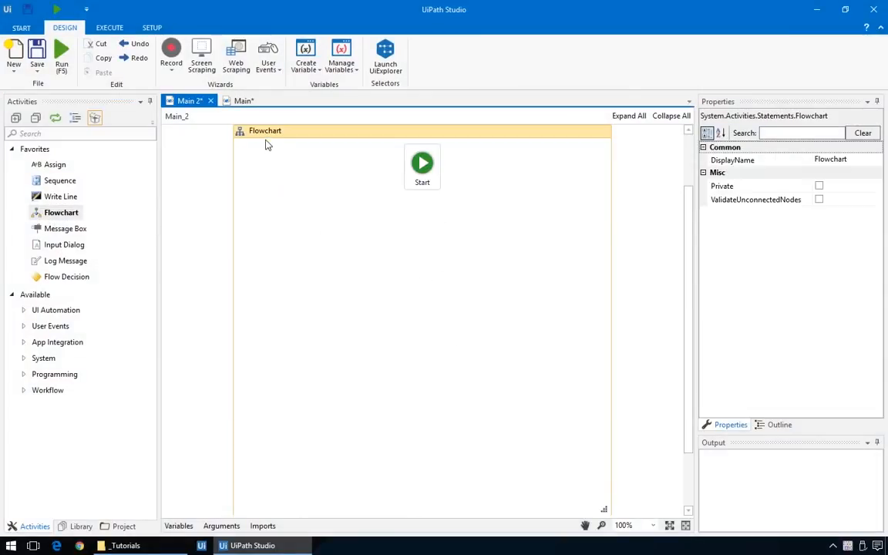
{"action": "type", "text": "MASTE"}
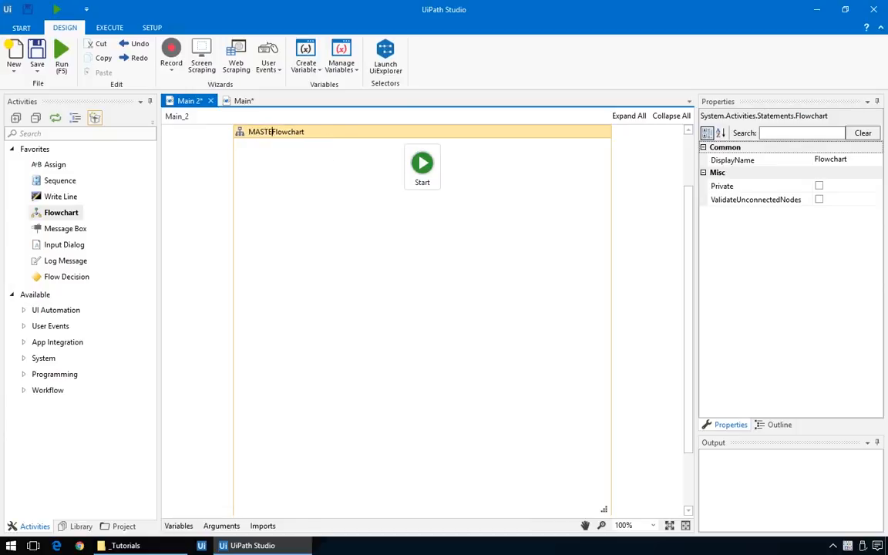
{"action": "type", "text": "MASTER Flowchart"}
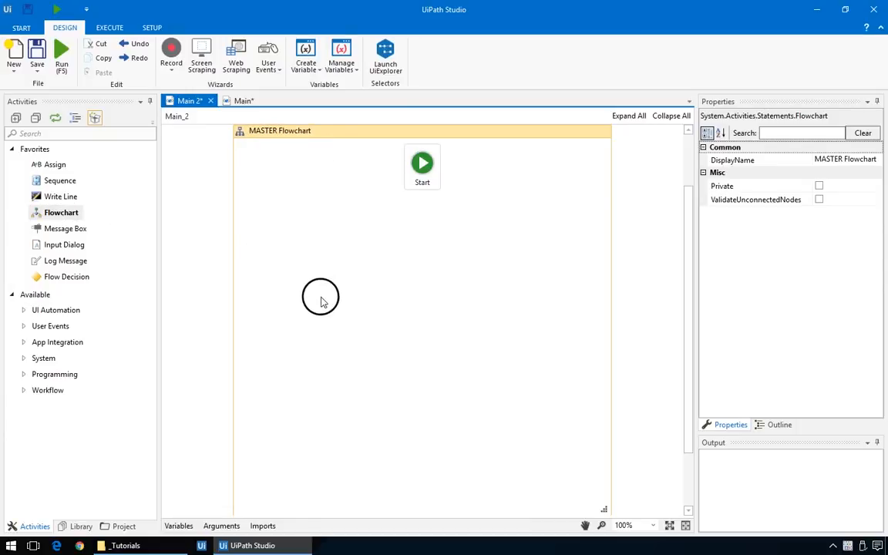
Place a nested flowchart inside it, rename it Flowchart leap year and open it.
{"action": "left_click", "coordinate": [320, 296]}
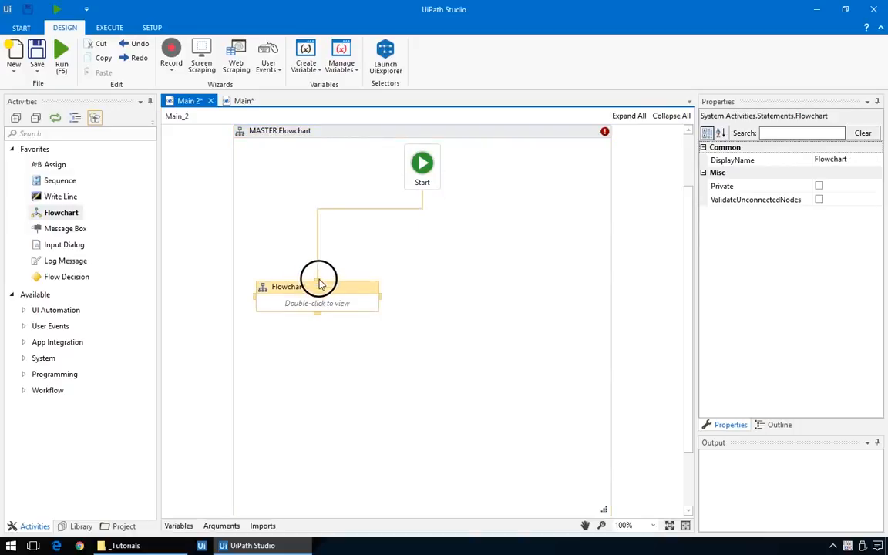
{"action": "double_click", "coordinate": [317, 287]}
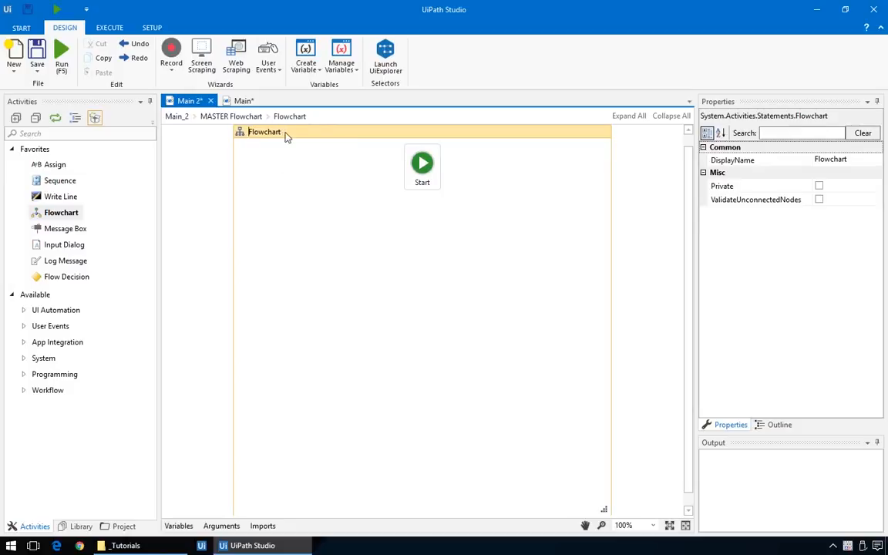
{"action": "type", "text": "leap"}
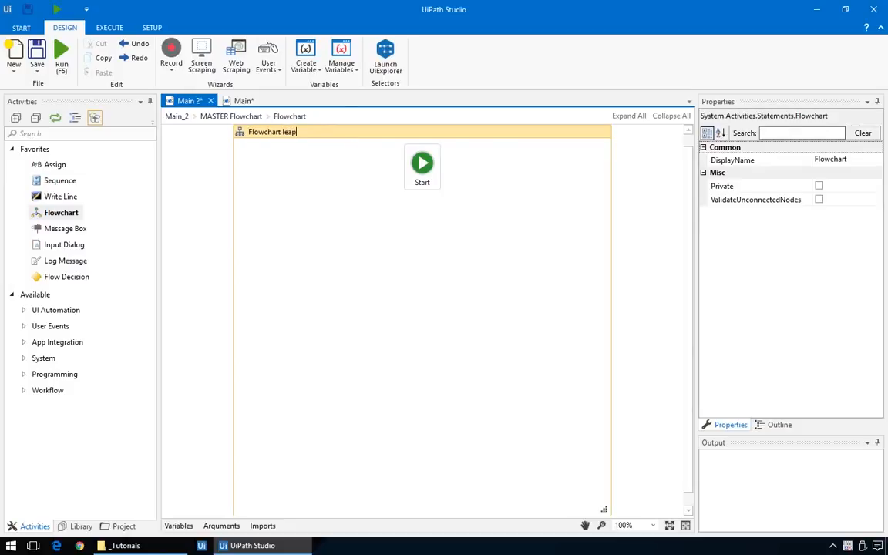
{"action": "type", "text": "year"}
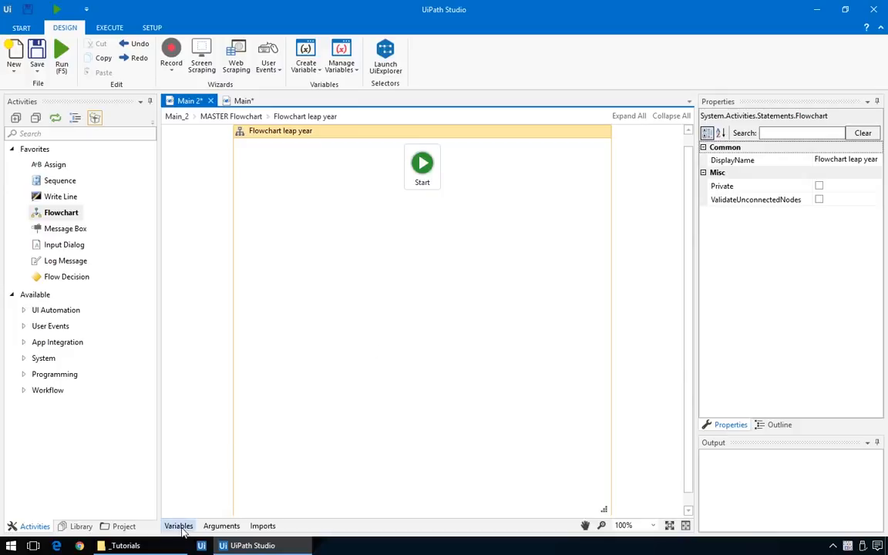
Create an Int32 variable named year with default value 2013 in the Variables panel.
{"action": "left_click", "coordinate": [179, 525]}
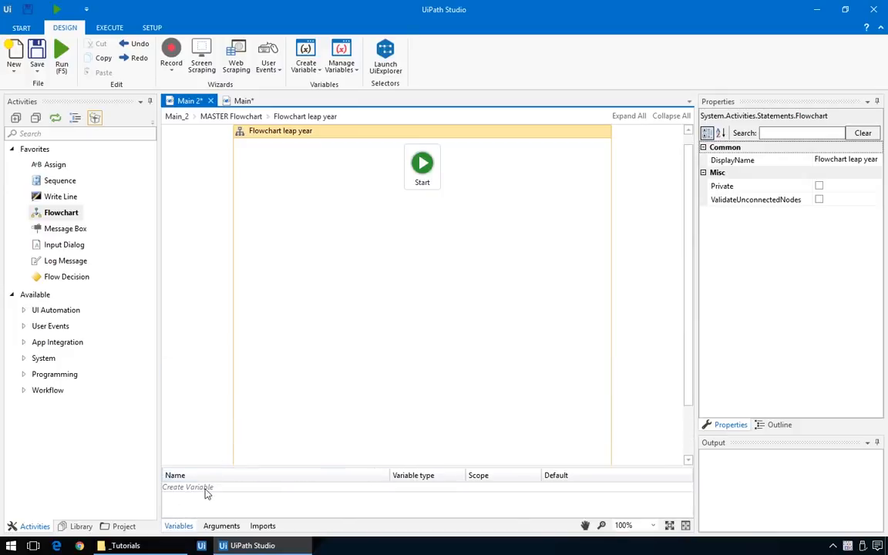
{"action": "type", "text": "year"}
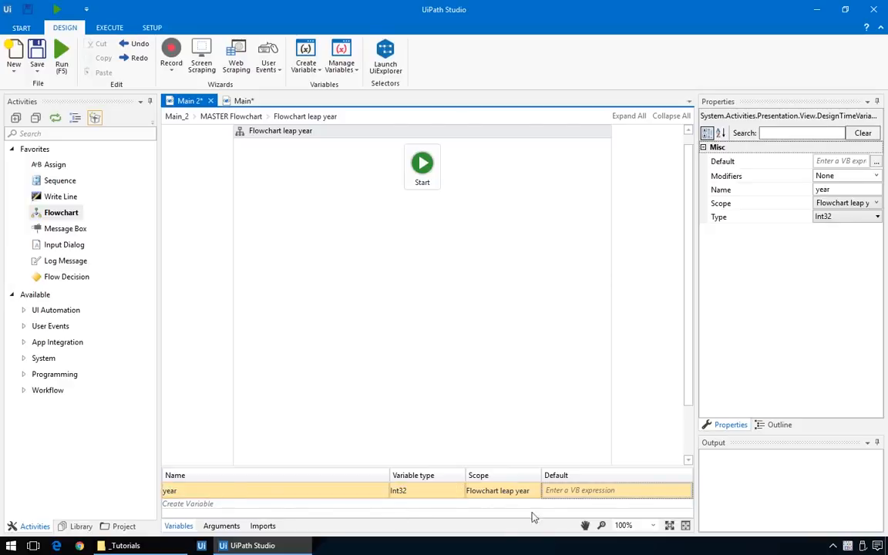
{"action": "type", "text": "2013"}
{"action": "left_click", "coordinate": [80, 133]}
{"action": "type", "text": "deci"}
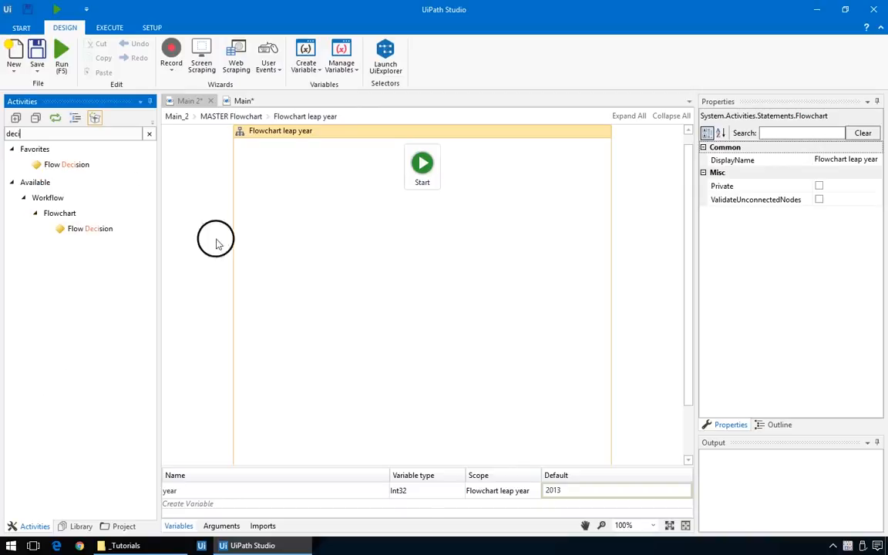
{"action": "mouse_move", "coordinate": [420, 238]}
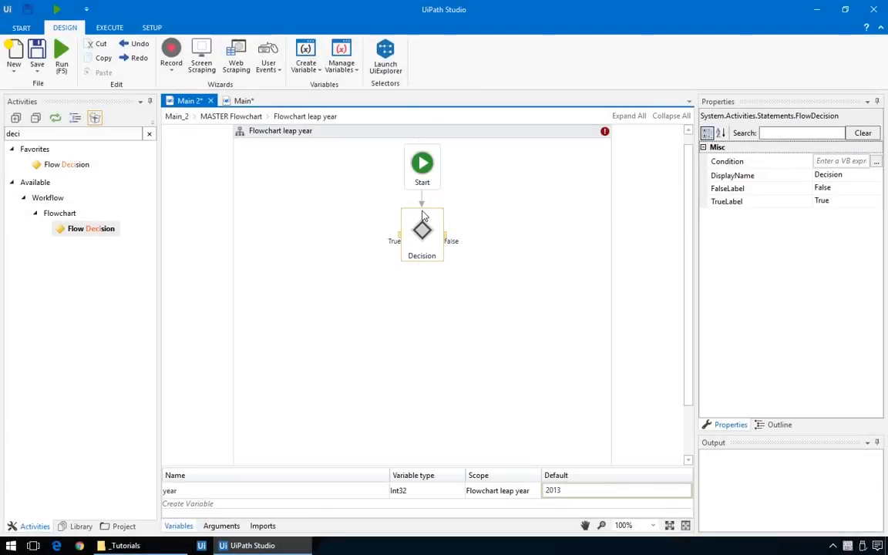
Position the Decision beneath Start and set its Condition to year mod 4 = 0.
{"action": "left_click_drag", "start_coordinate": [422, 231], "coordinate": [422, 284]}
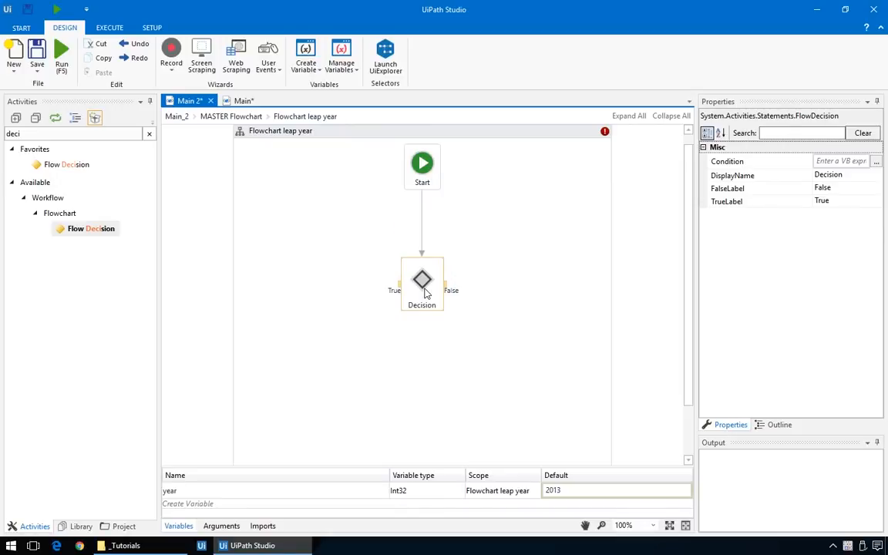
{"action": "left_click", "coordinate": [817, 162]}
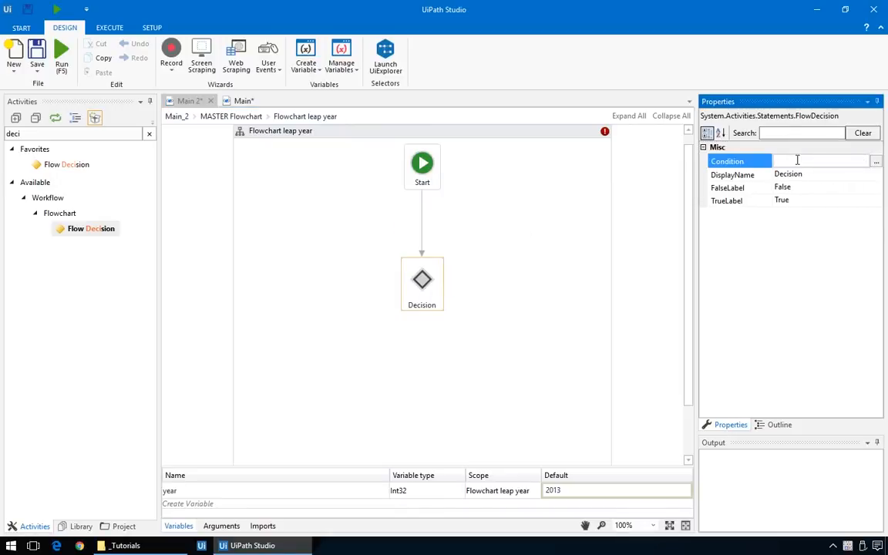
{"action": "type", "text": "year mod 4 = 0"}
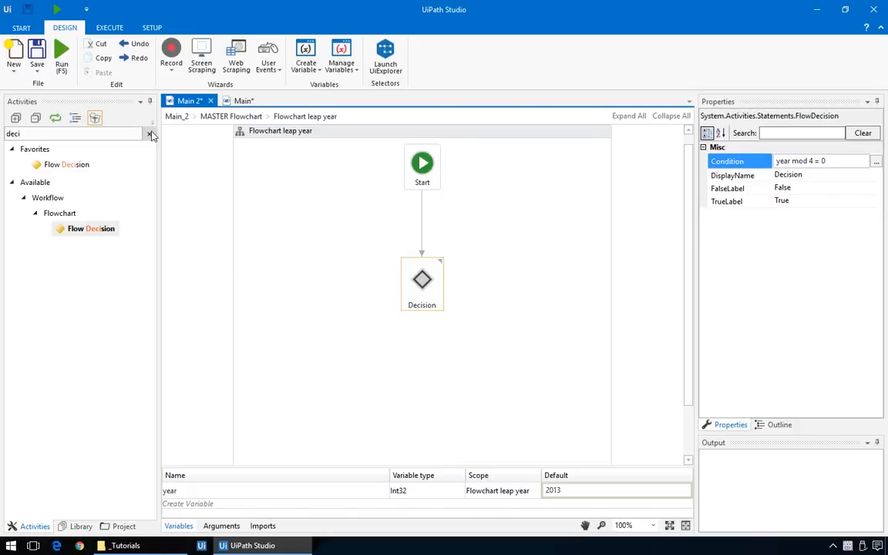
{"action": "left_click", "coordinate": [151, 133]}
{"action": "type", "text": "\"That's a l"}
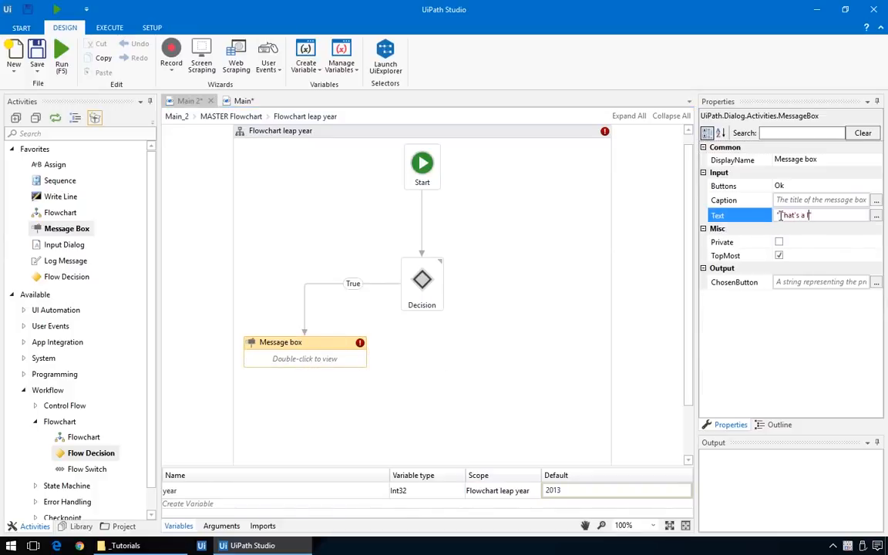
Fill the True and False message boxes, the second reading "This one isn't".
{"action": "left_click", "coordinate": [484, 375]}
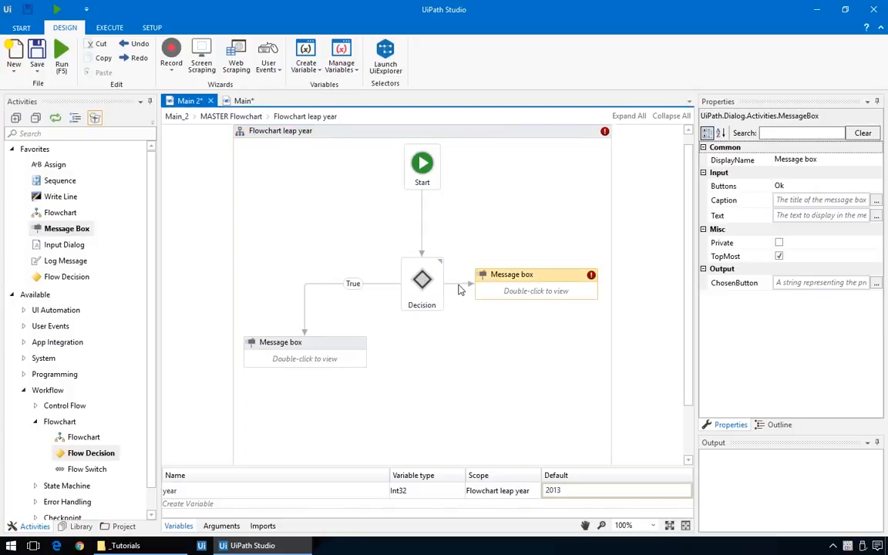
{"action": "left_click", "coordinate": [820, 216]}
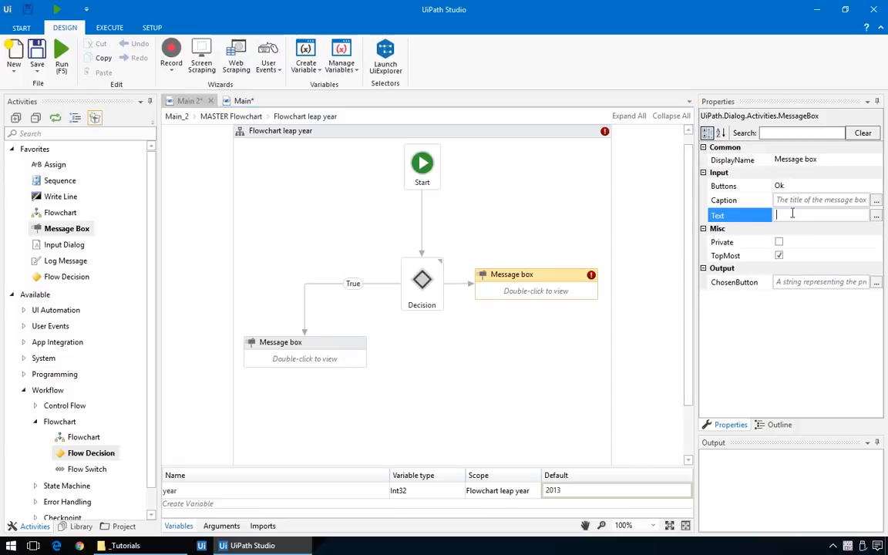
{"action": "type", "text": "\"This one isn't\""}
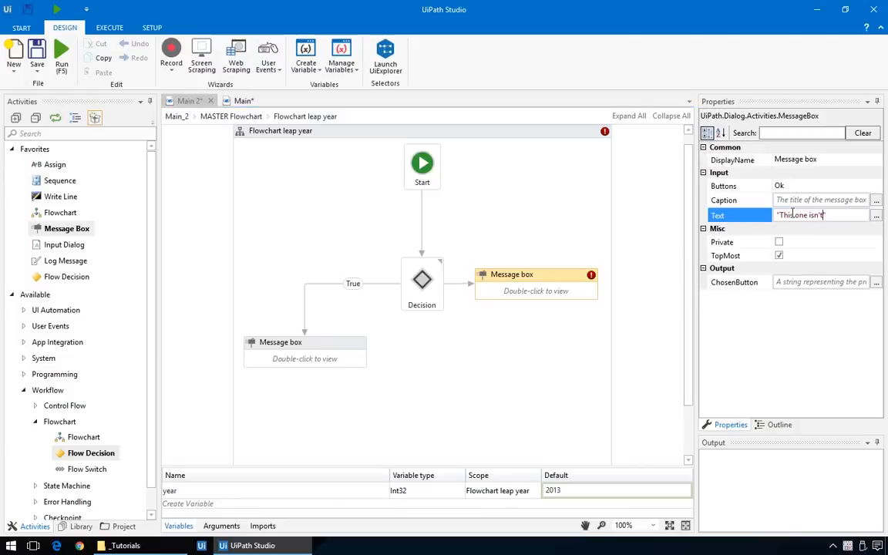
{"action": "left_click", "coordinate": [444, 379]}
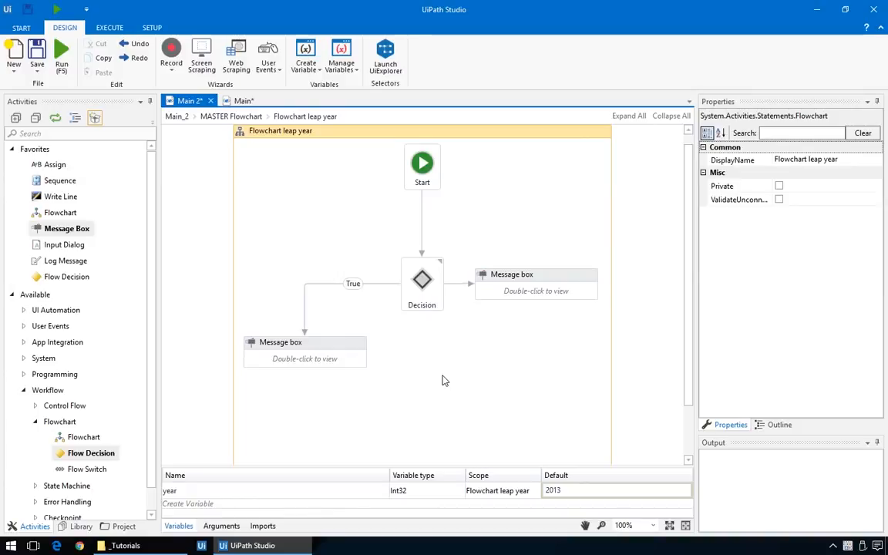
{"action": "left_click", "coordinate": [305, 350]}
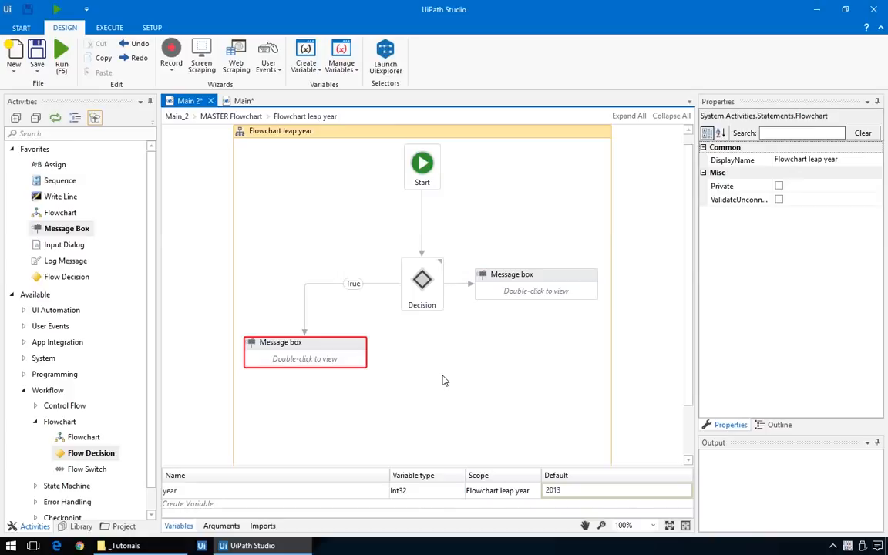
{"action": "left_click", "coordinate": [537, 282]}
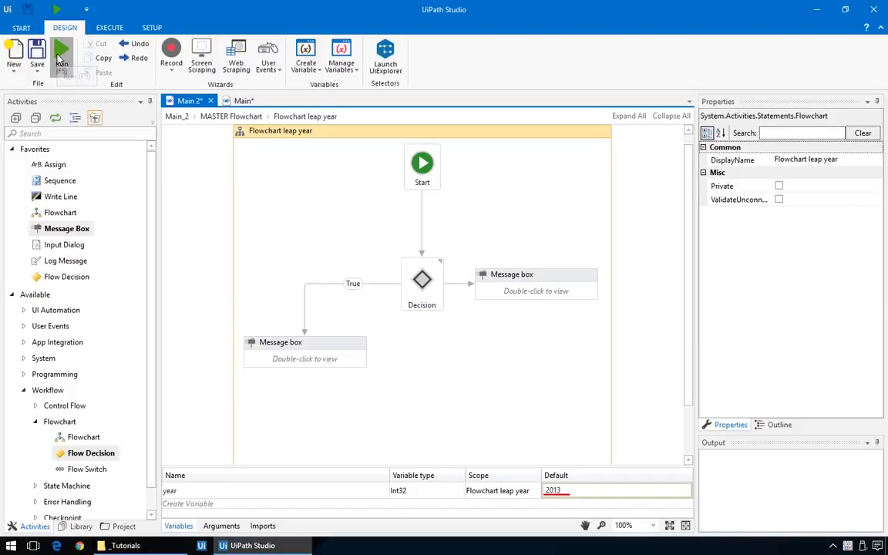
Run with year 2013 then 2016, confirming not-leap-year then leap-year messages.
{"action": "left_click", "coordinate": [62, 51]}
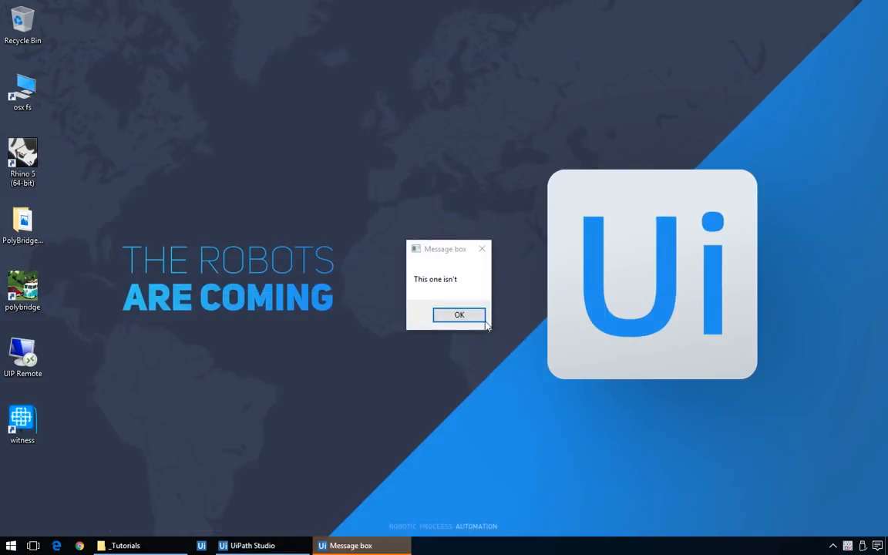
{"action": "left_click", "coordinate": [460, 314]}
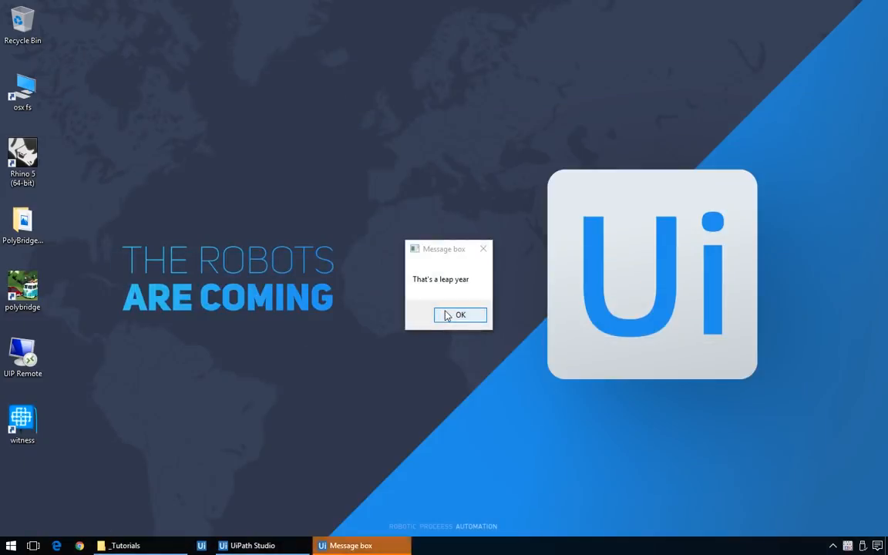
{"action": "left_click", "coordinate": [459, 315]}
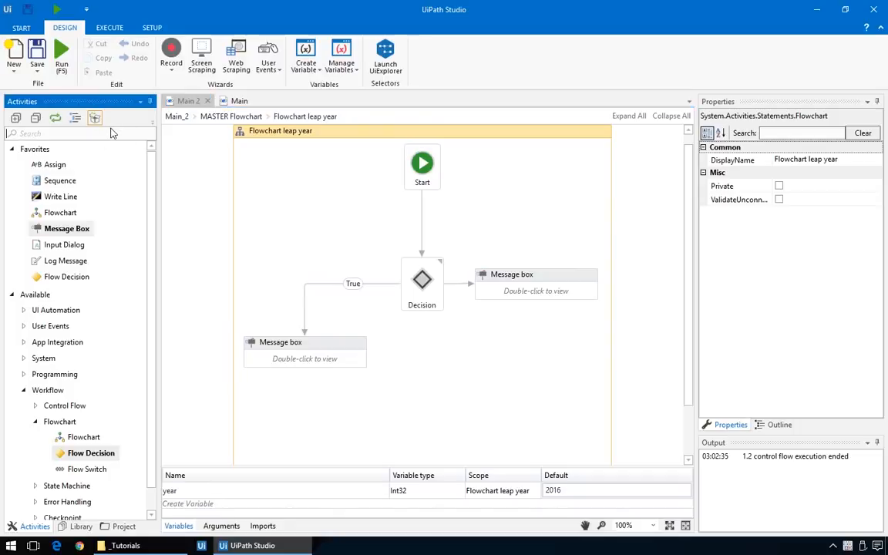
{"action": "type", "text": "inpu"}
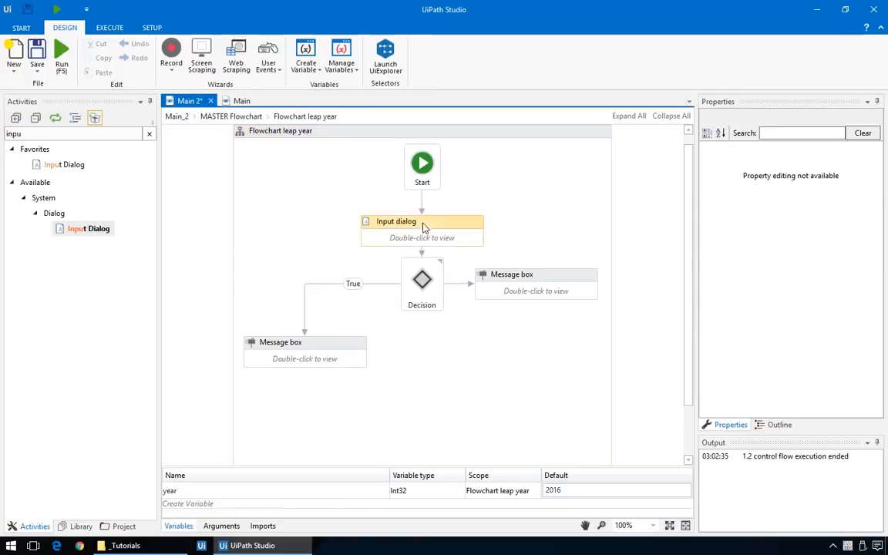
Set the Input dialog's Label to "Please enter a year" and its Result to year.
{"action": "left_click", "coordinate": [396, 222]}
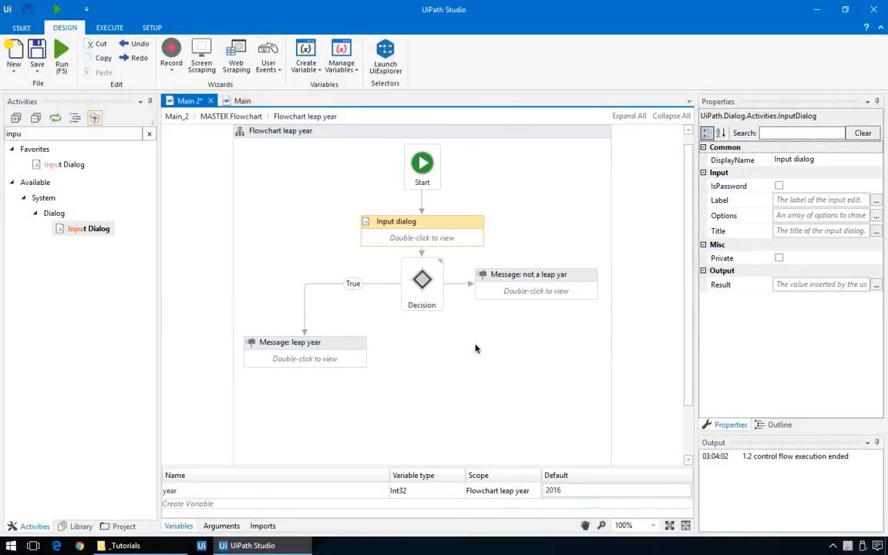
{"action": "left_click", "coordinate": [819, 201]}
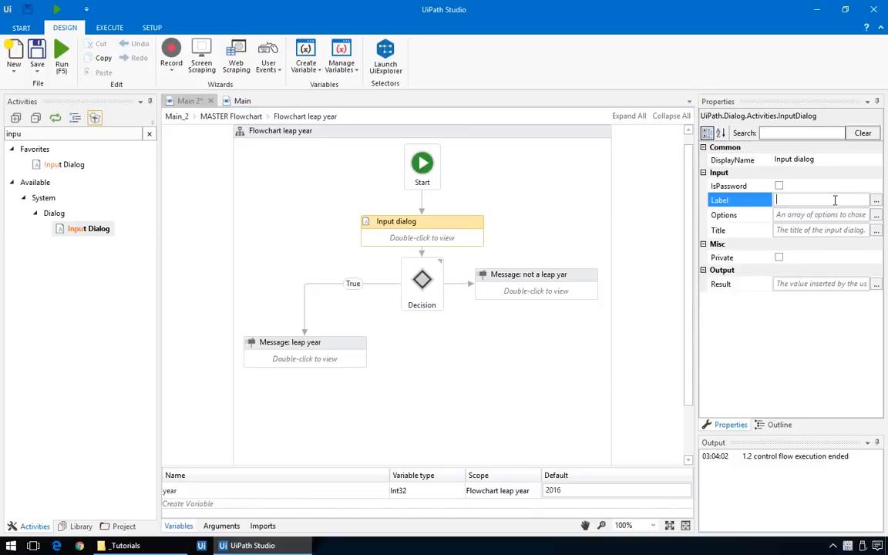
{"action": "type", "text": "\"\""}
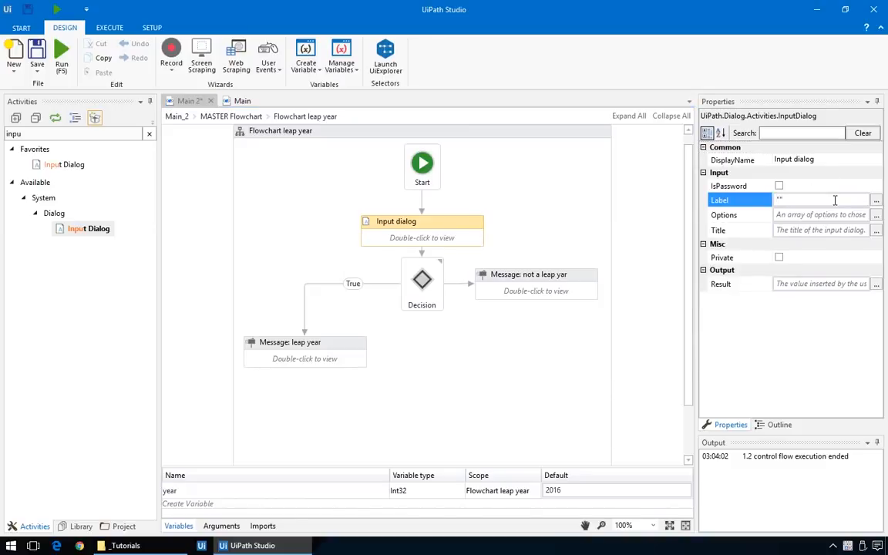
{"action": "type", "text": "Please enter a year"}
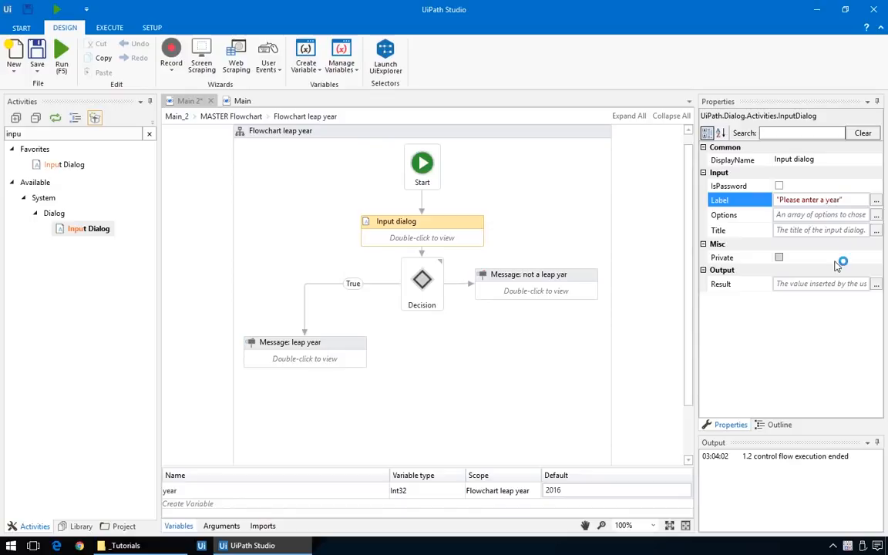
{"action": "left_click", "coordinate": [820, 283]}
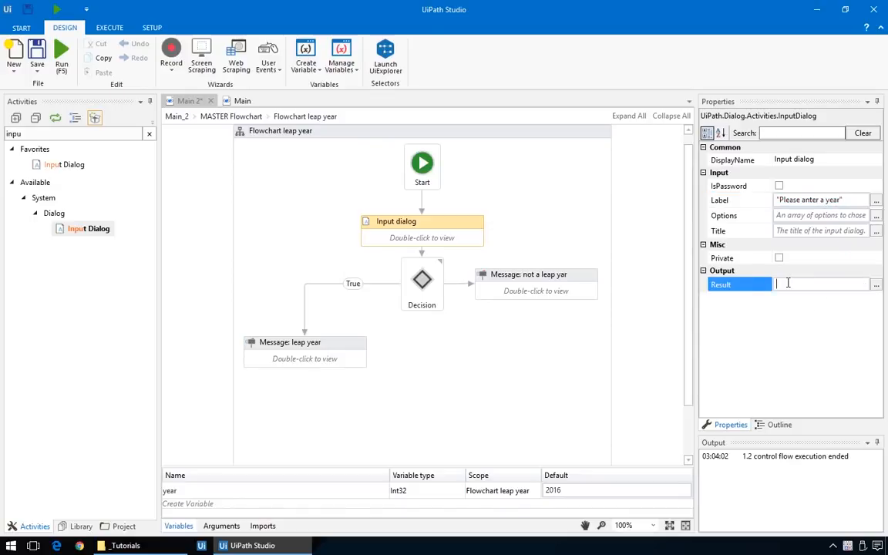
{"action": "type", "text": "year"}
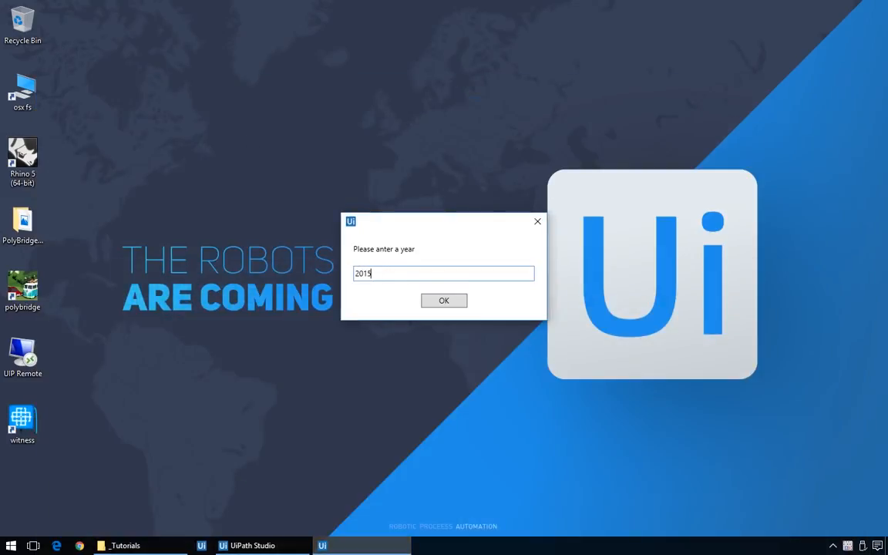
Submit 2015 and then a leap year, dismissing the not-leap-year and leap-year messages.
{"action": "left_click", "coordinate": [444, 301]}
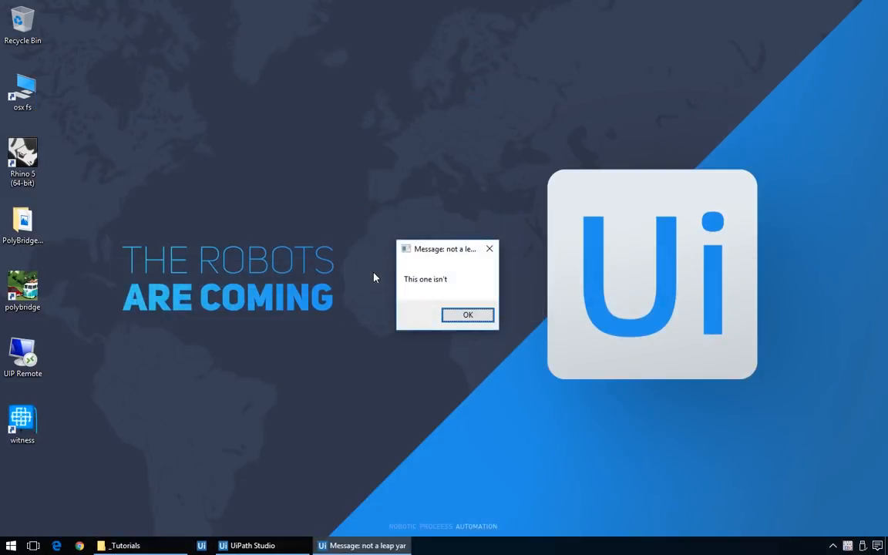
{"action": "left_click", "coordinate": [467, 315]}
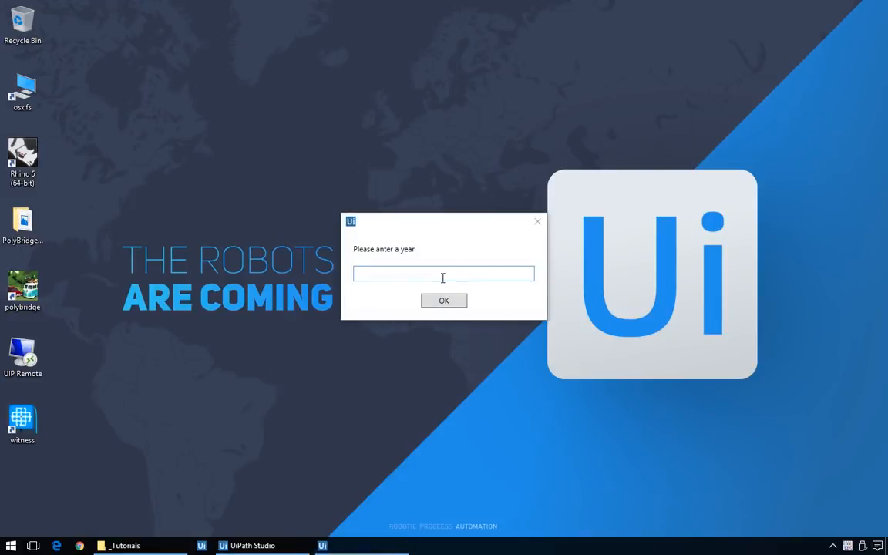
{"action": "left_click", "coordinate": [443, 299]}
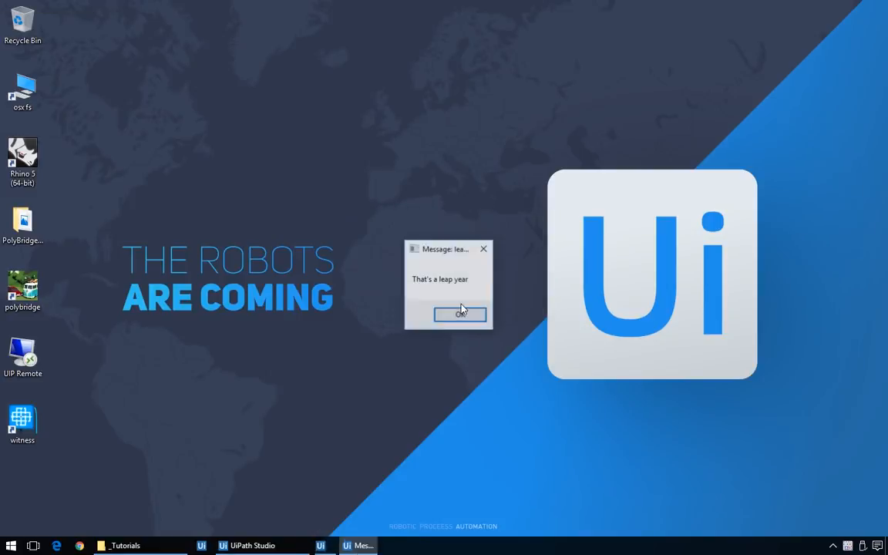
{"action": "left_click", "coordinate": [459, 315]}
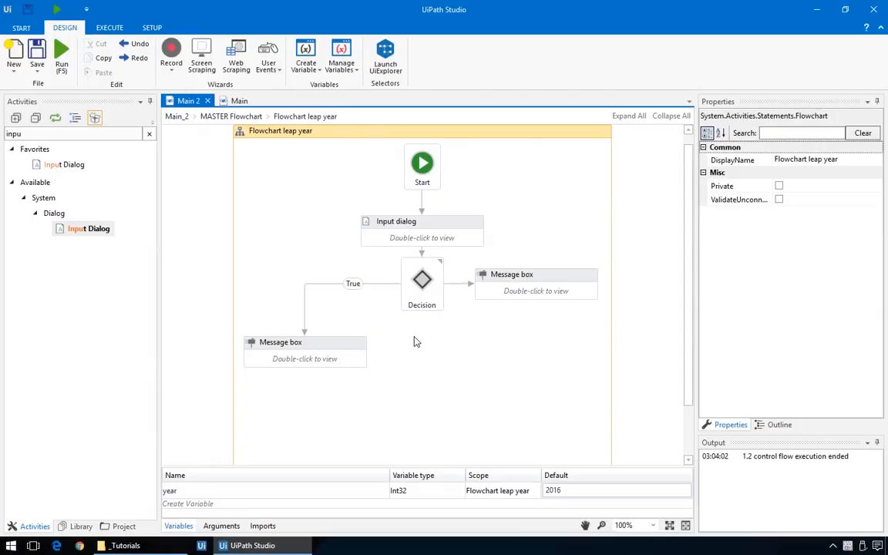
Rename the right-hand message activity to Message: not a leap year.
{"action": "left_click", "coordinate": [281, 343]}
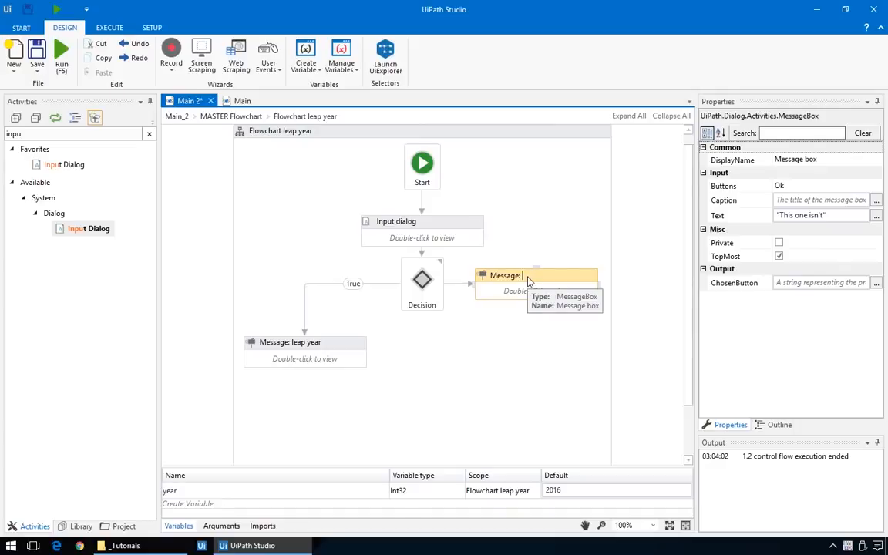
{"action": "type", "text": "not a leap"}
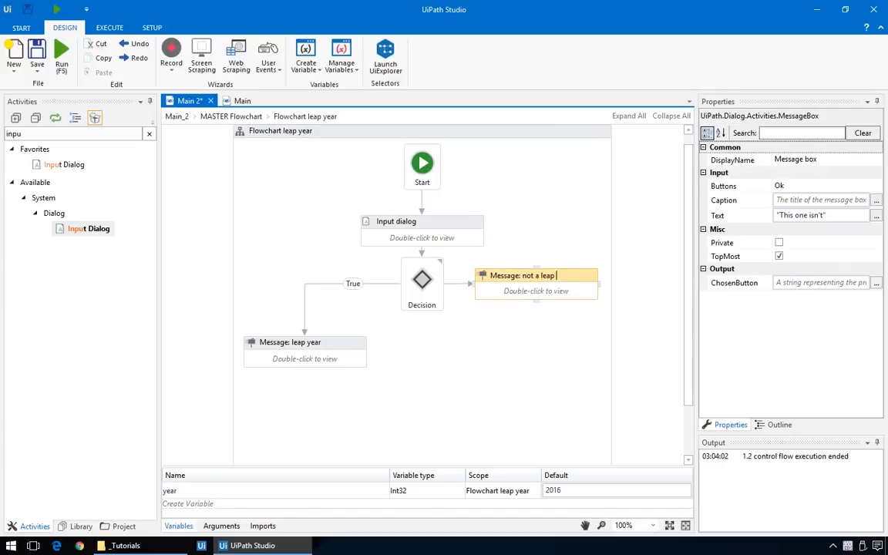
{"action": "left_click", "coordinate": [394, 222]}
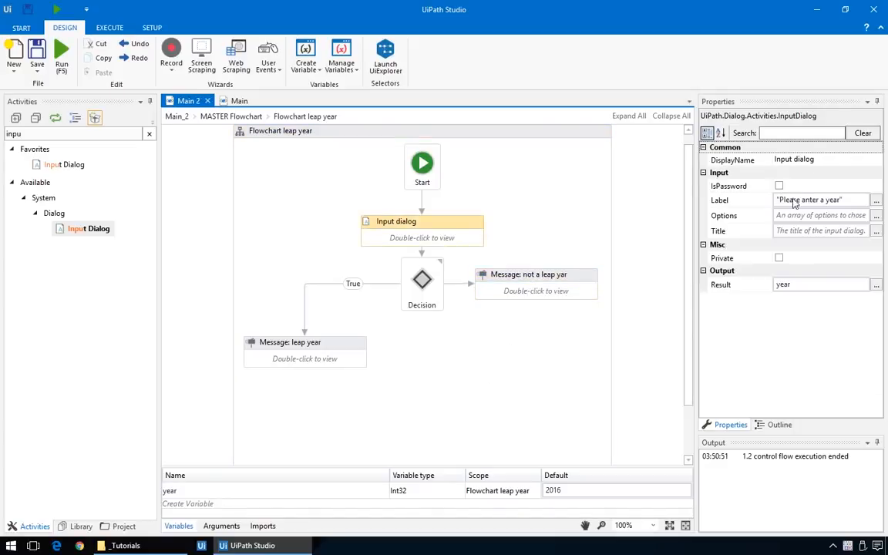
{"action": "left_click", "coordinate": [809, 200]}
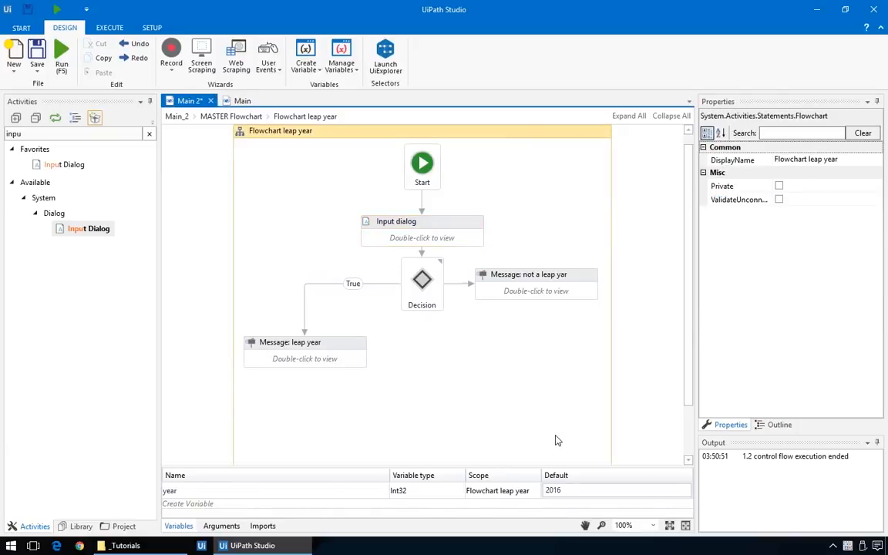
{"action": "mouse_move", "coordinate": [496, 393]}
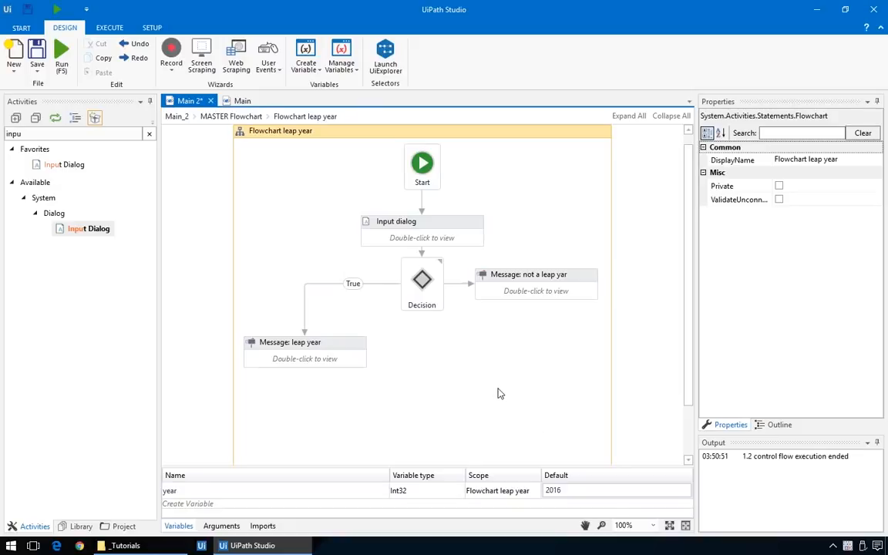
Return to MASTER Flowchart and open the new Sequence - IF for editing.
{"action": "left_click", "coordinate": [150, 132]}
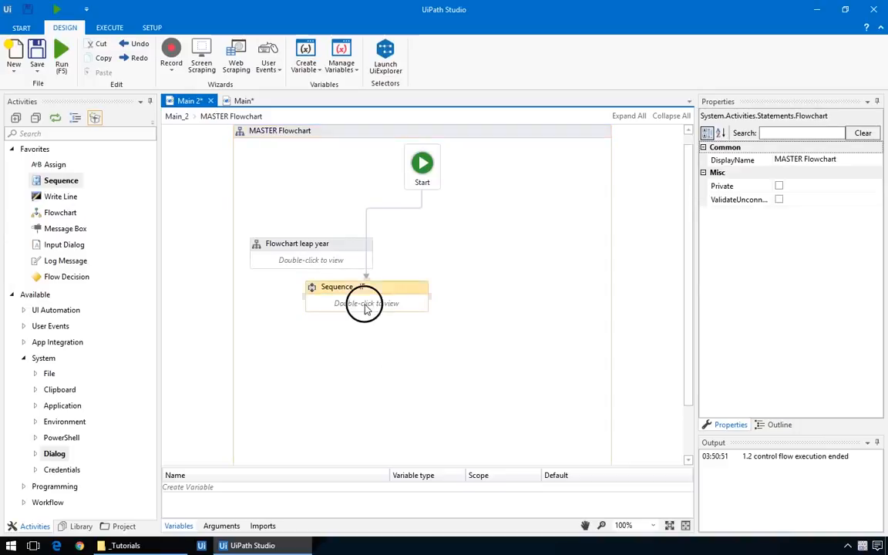
{"action": "double_click", "coordinate": [367, 286]}
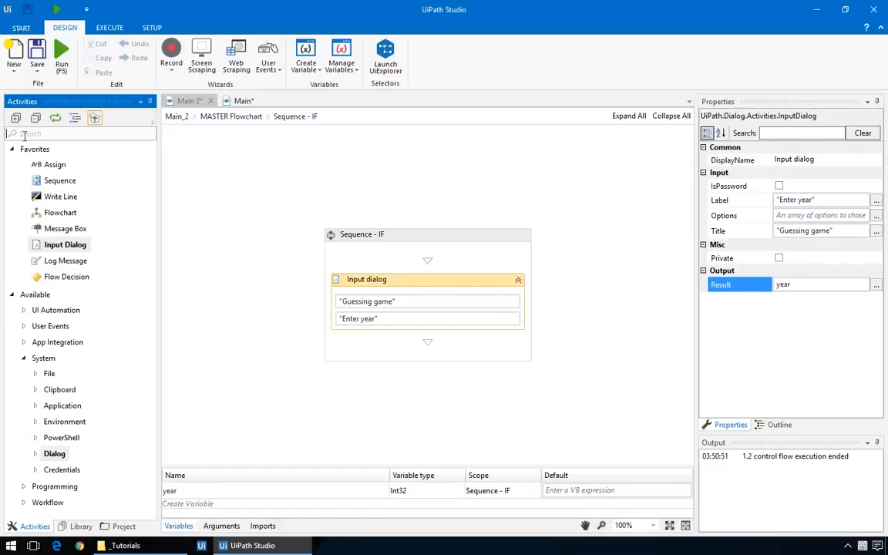
Add an If below the Input dialog with Condition year mod 4 = 0.
{"action": "type", "text": "if"}
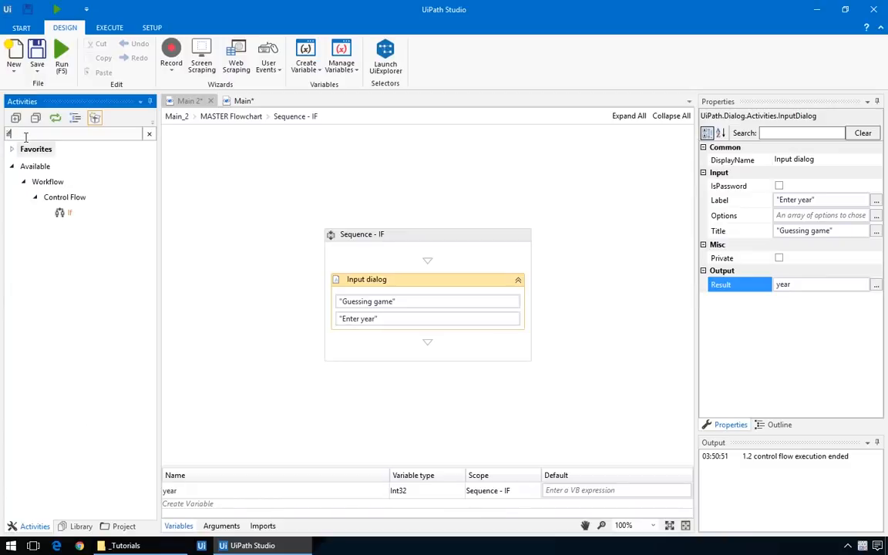
{"action": "mouse_move", "coordinate": [420, 356]}
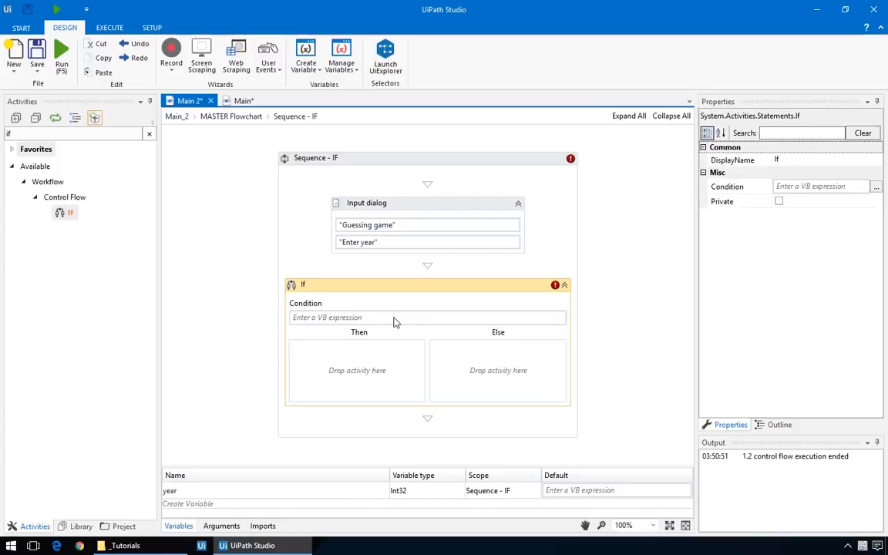
{"action": "type", "text": "year mod 4 = 0"}
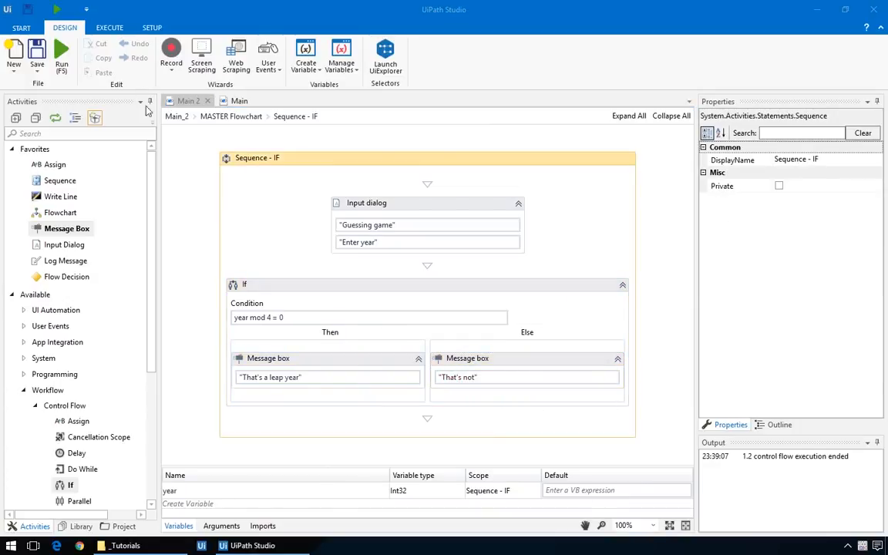
Run the workflow, submit a year in the Guessing game prompt and dismiss the leap-year result.
{"action": "left_click", "coordinate": [62, 54]}
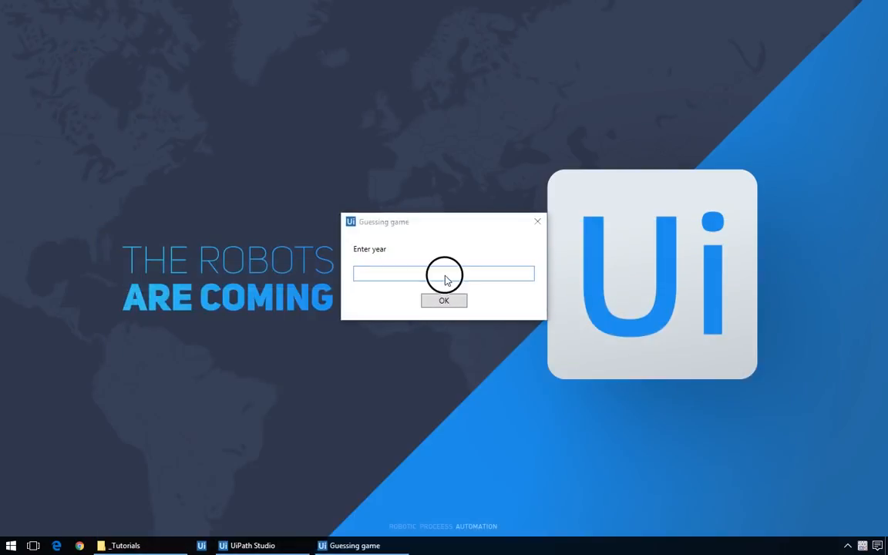
{"action": "left_click", "coordinate": [443, 301]}
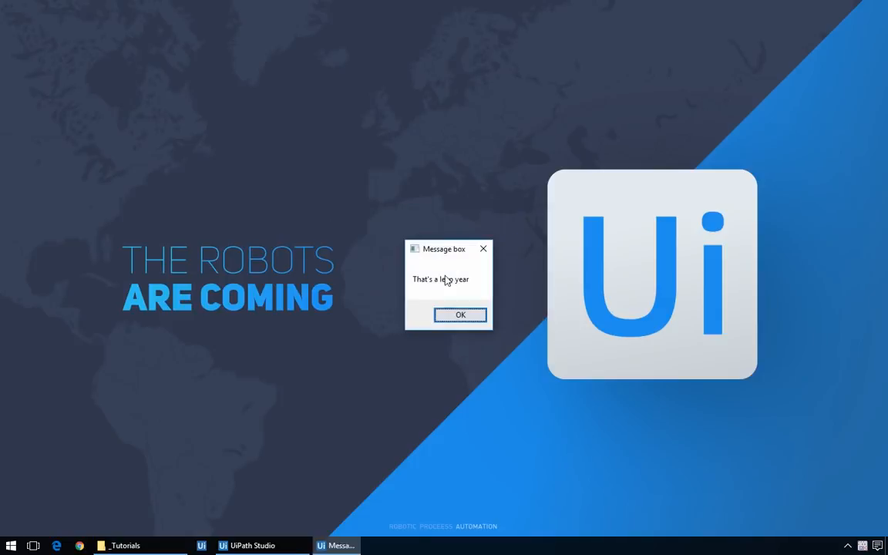
{"action": "left_click", "coordinate": [460, 314]}
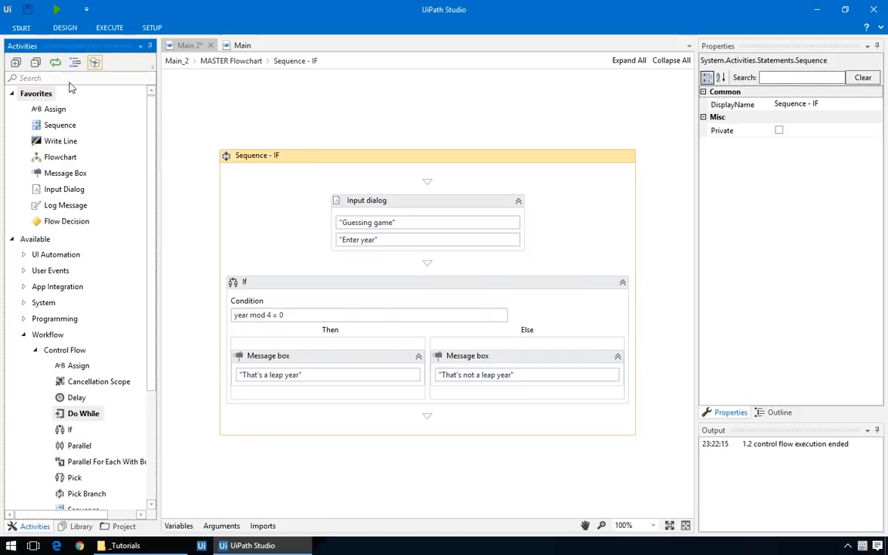
Add a Do While around the sequence with condition year mod 4 <> 0.
{"action": "type", "text": "whil"}
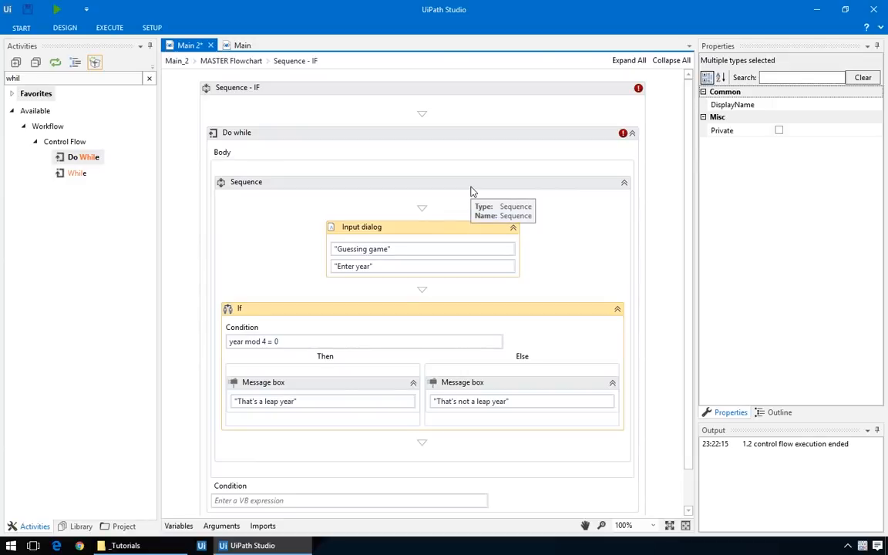
{"action": "mouse_move", "coordinate": [356, 499]}
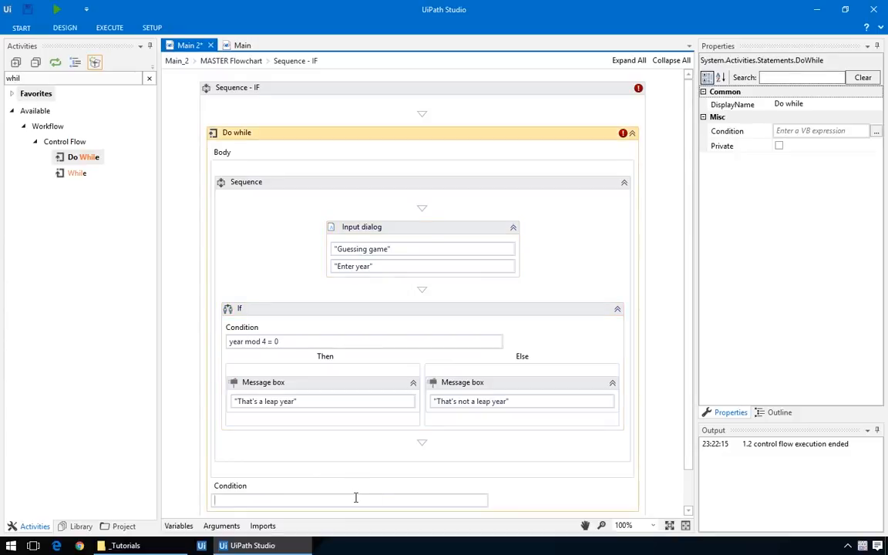
{"action": "type", "text": "year mod 4"}
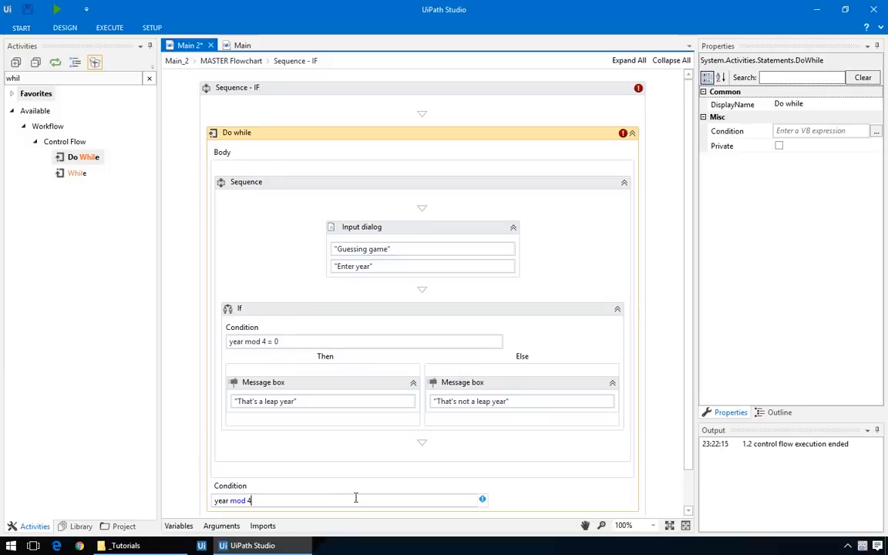
{"action": "type", "text": "<> 0"}
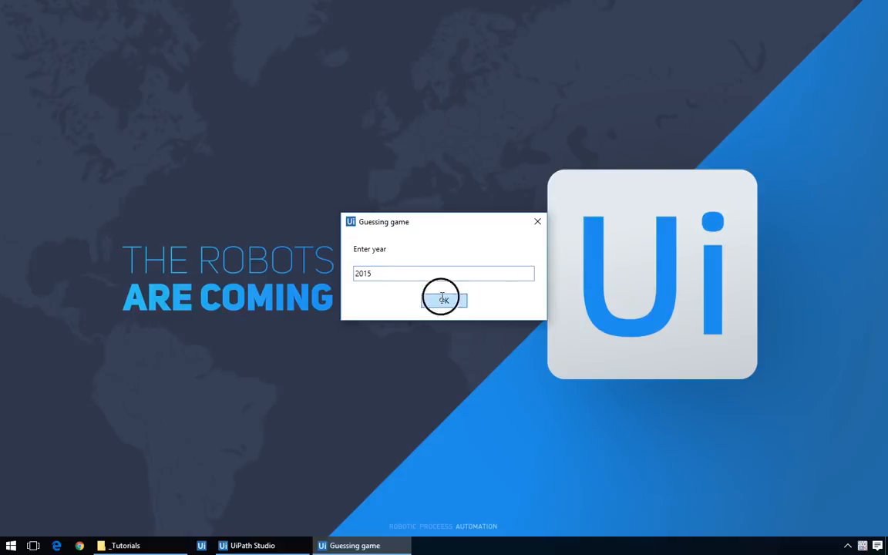
Submit 2015, enter a leap year when re-asked, and dismiss the leap-year message.
{"action": "left_click", "coordinate": [444, 299]}
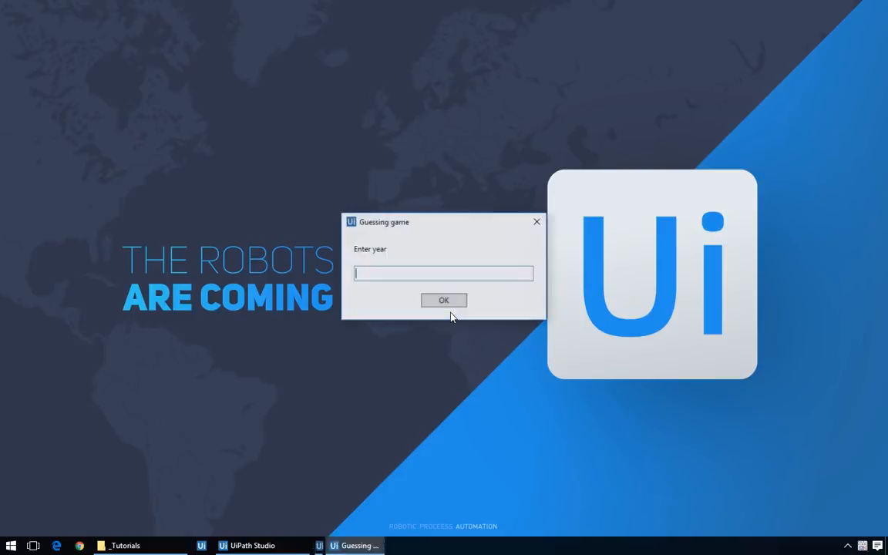
{"action": "type", "text": "201"}
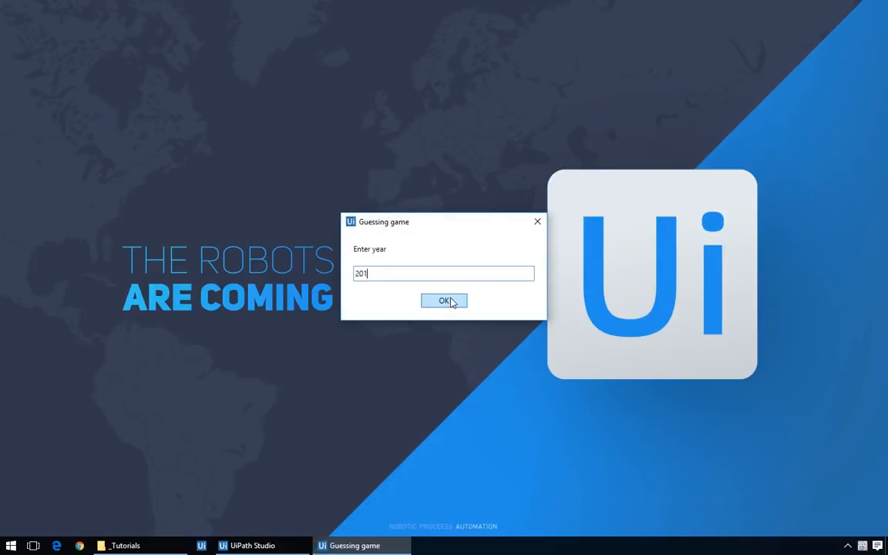
{"action": "left_click", "coordinate": [444, 301]}
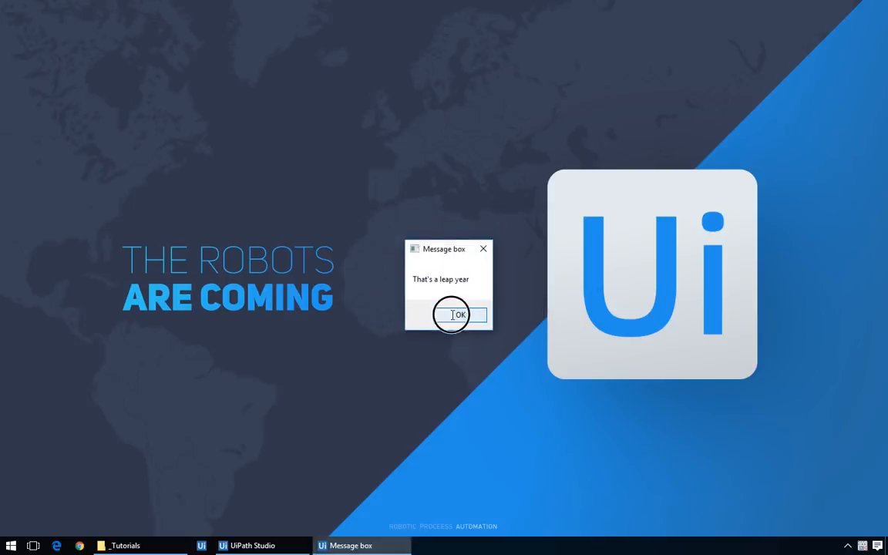
{"action": "left_click", "coordinate": [456, 314]}
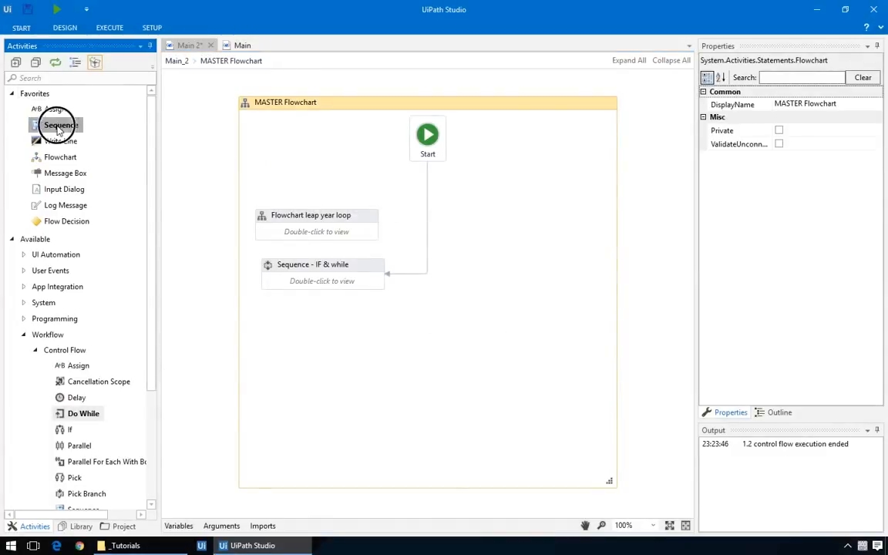
Create the Read folder sequence with Select Folder storing the choice in selectedFolder.
{"action": "right_click", "coordinate": [305, 339]}
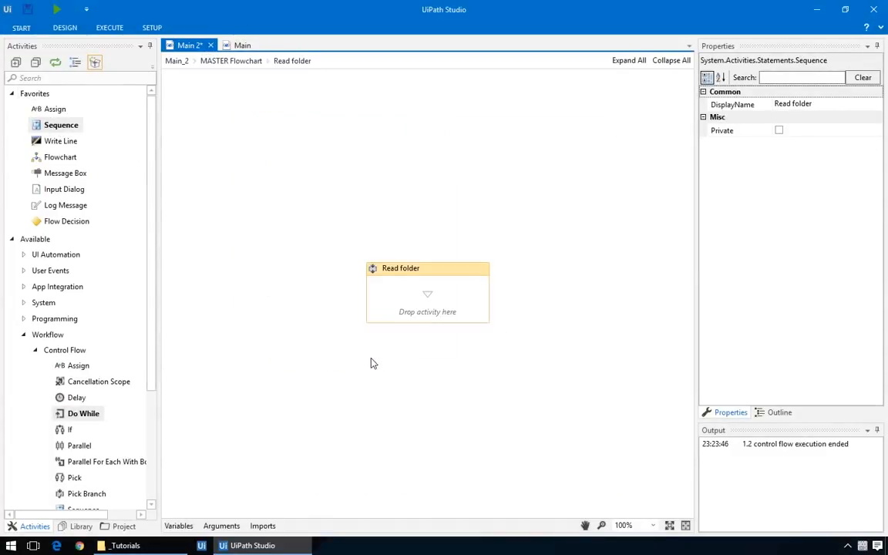
{"action": "type", "text": "selec"}
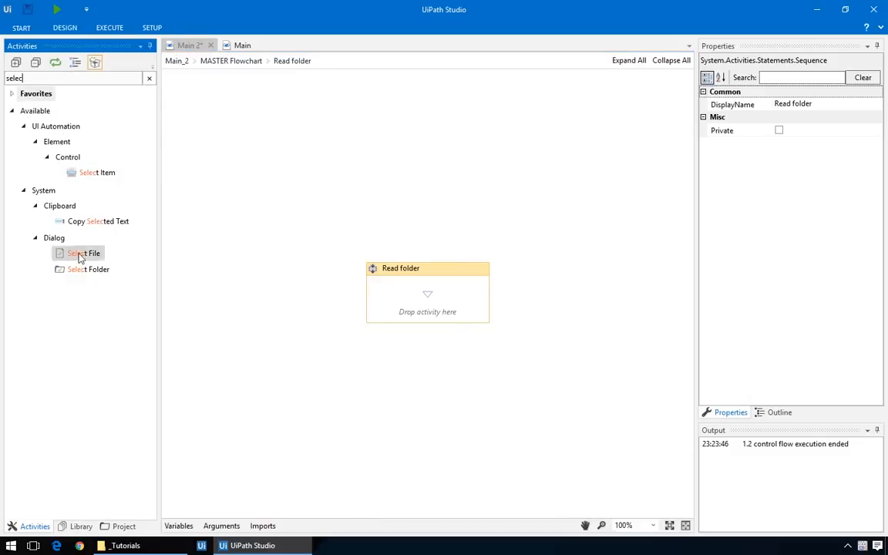
{"action": "left_click_drag", "start_coordinate": [88, 268], "coordinate": [427, 311]}
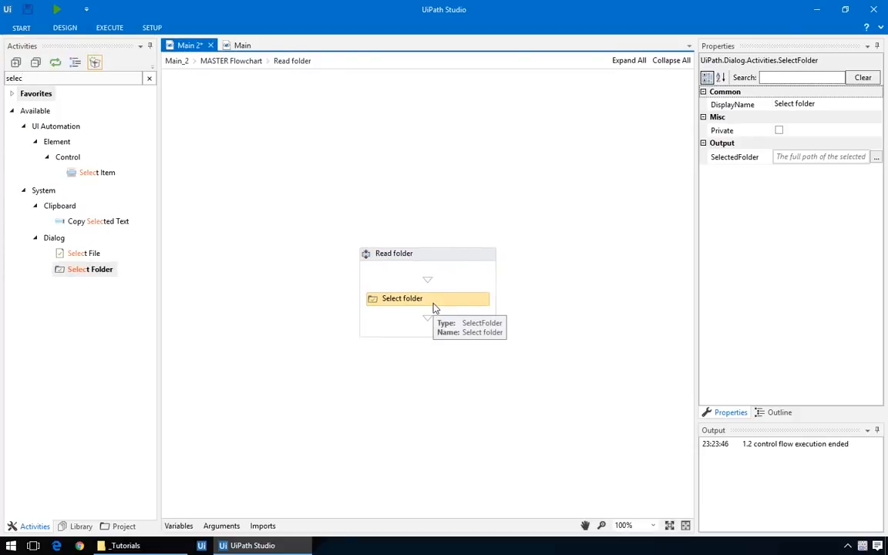
{"action": "left_click", "coordinate": [820, 157]}
{"action": "type", "text": "s"}
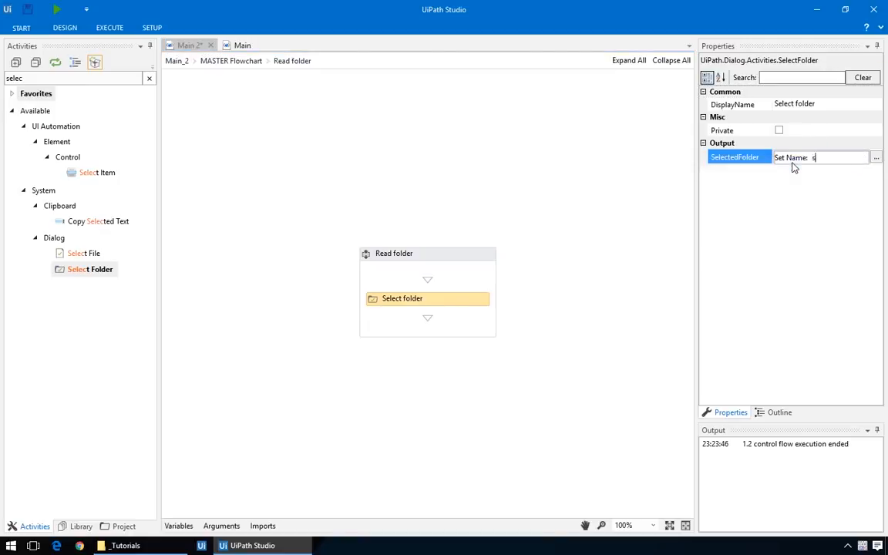
{"action": "type", "text": "electedFolder"}
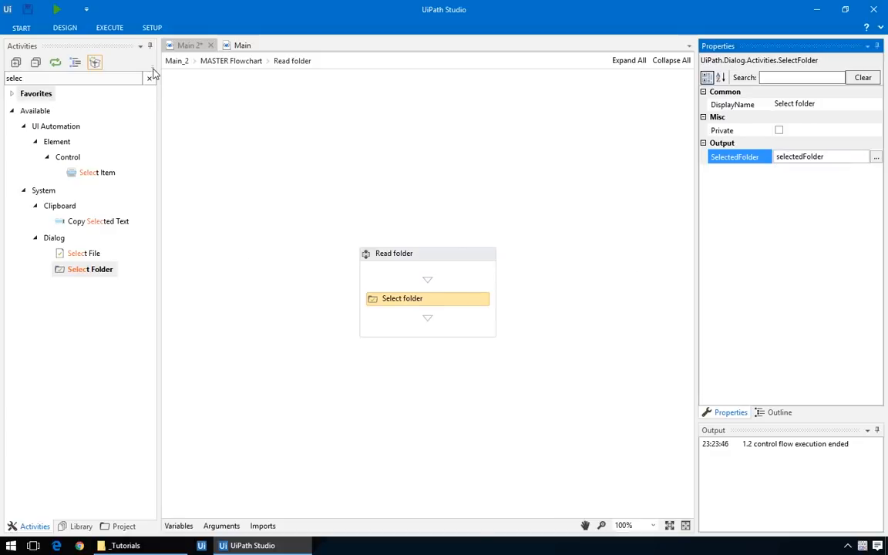
Add an Assign setting filesList = Directory.GetFiles(selectedFolder).
{"action": "type", "text": "ass"}
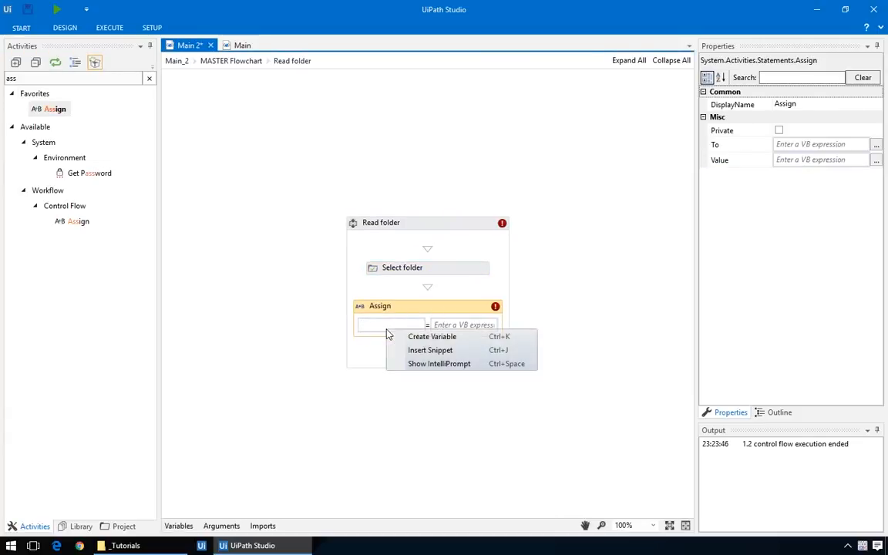
{"action": "type", "text": "files"}
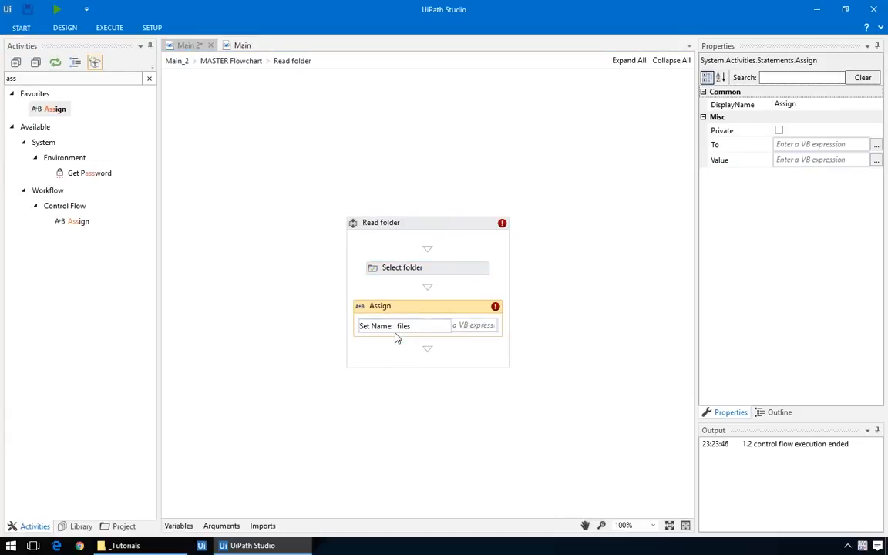
{"action": "type", "text": "filesList"}
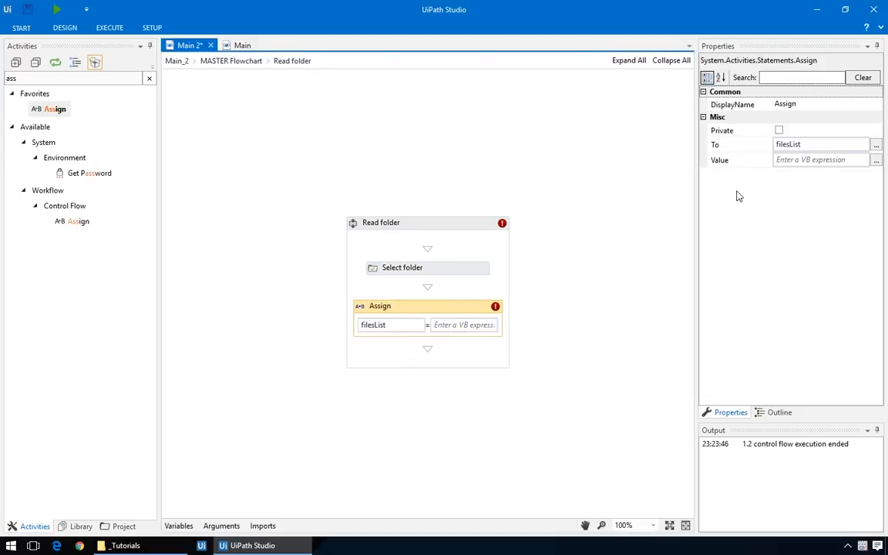
{"action": "type", "text": "Director"}
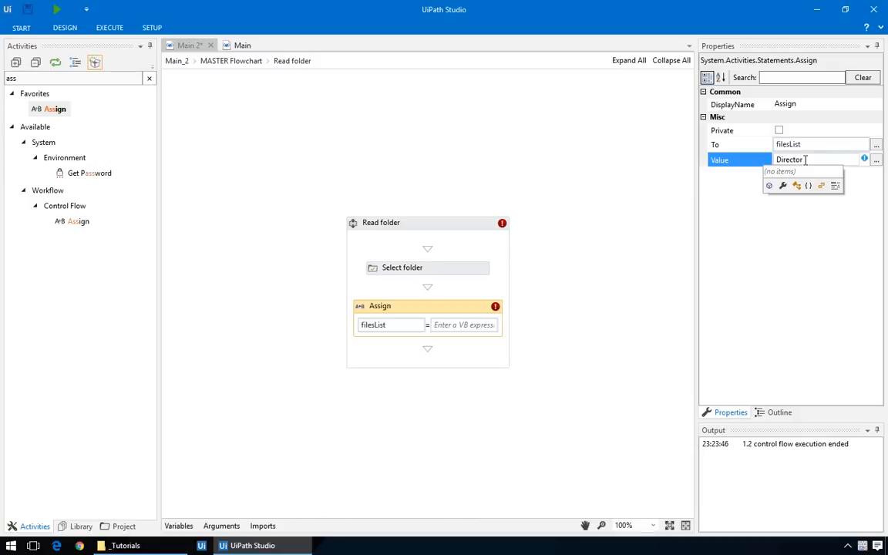
{"action": "type", "text": ".Get"}
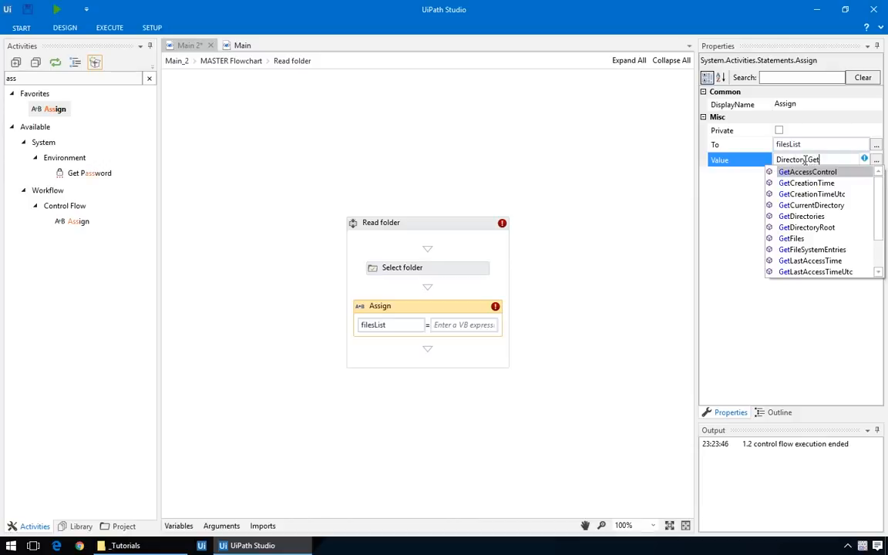
{"action": "type", "text": "Files(selectedFolder"}
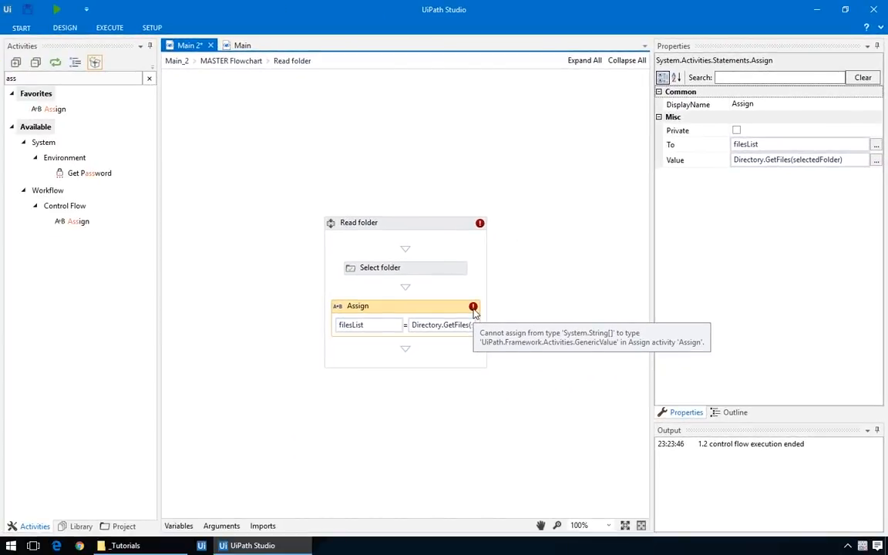
Set filesList's variable type to Array of String to clear the type error.
{"action": "left_click", "coordinate": [179, 526]}
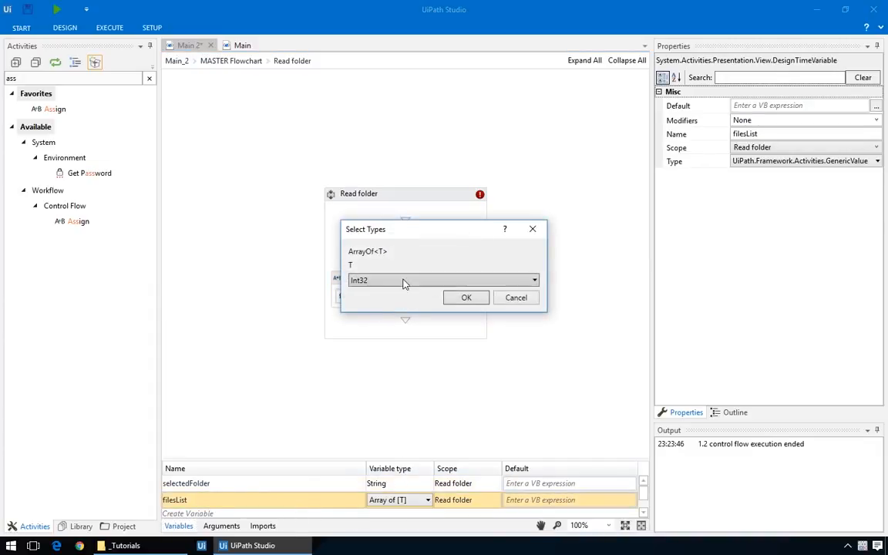
{"action": "left_click", "coordinate": [358, 280]}
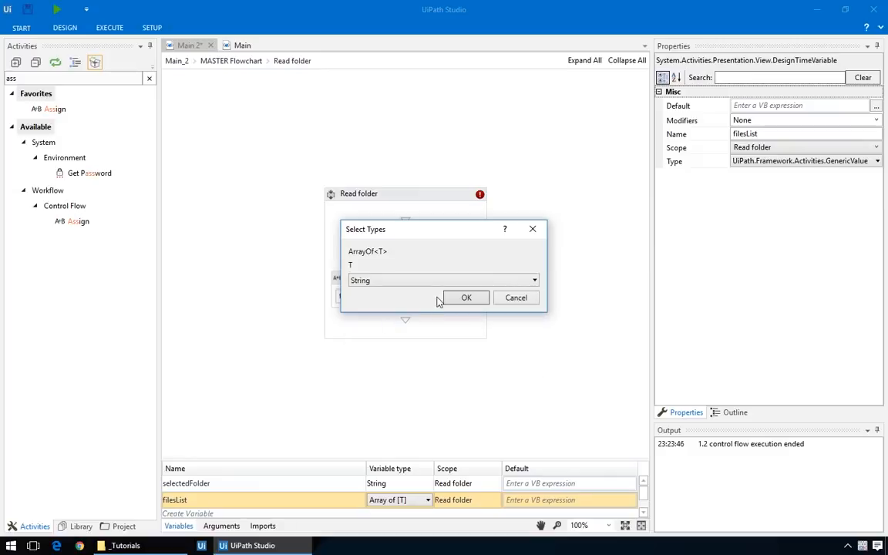
{"action": "left_click", "coordinate": [465, 297]}
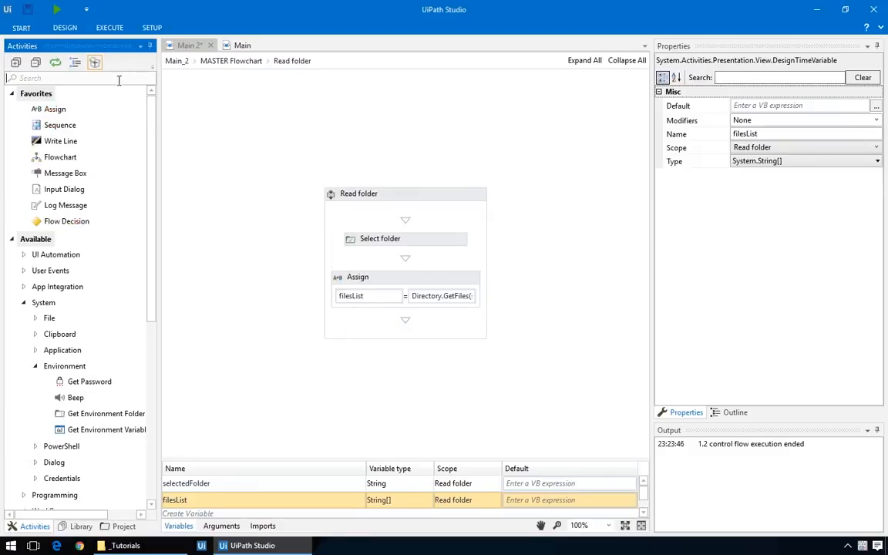
Add a For Each over filesList with a Write Line outputting item.ToString.
{"action": "type", "text": "for"}
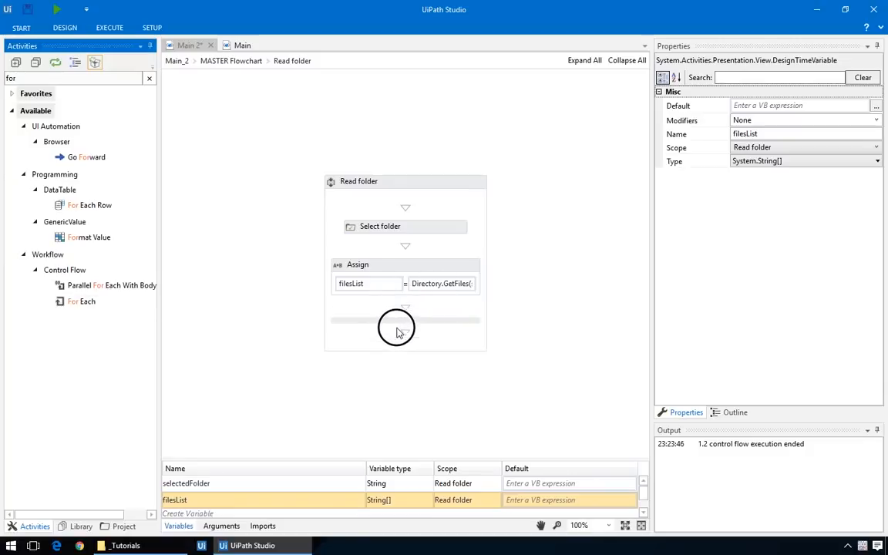
{"action": "type", "text": "f"}
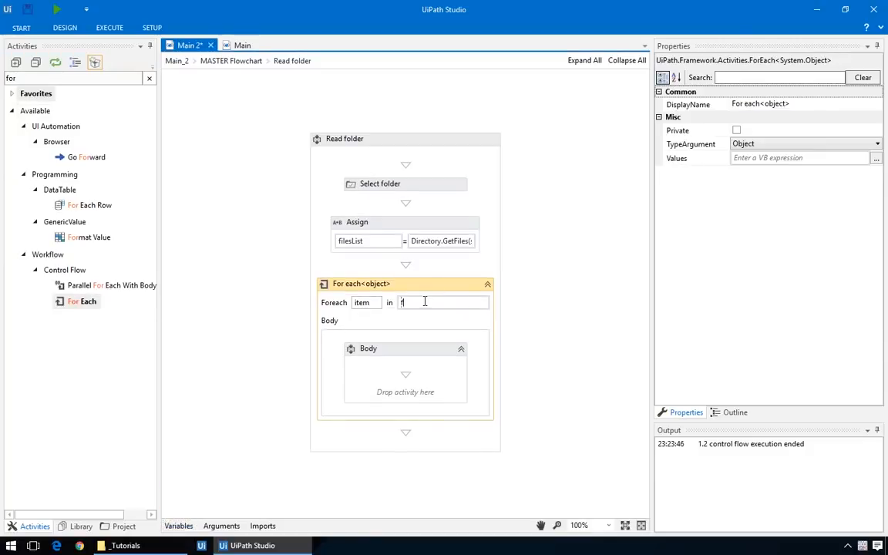
{"action": "type", "text": "filesList"}
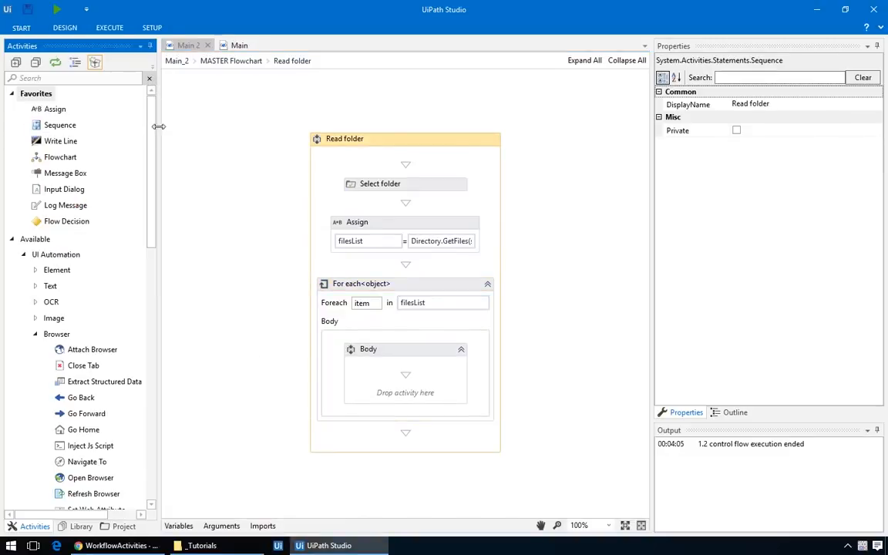
{"action": "mouse_move", "coordinate": [408, 382]}
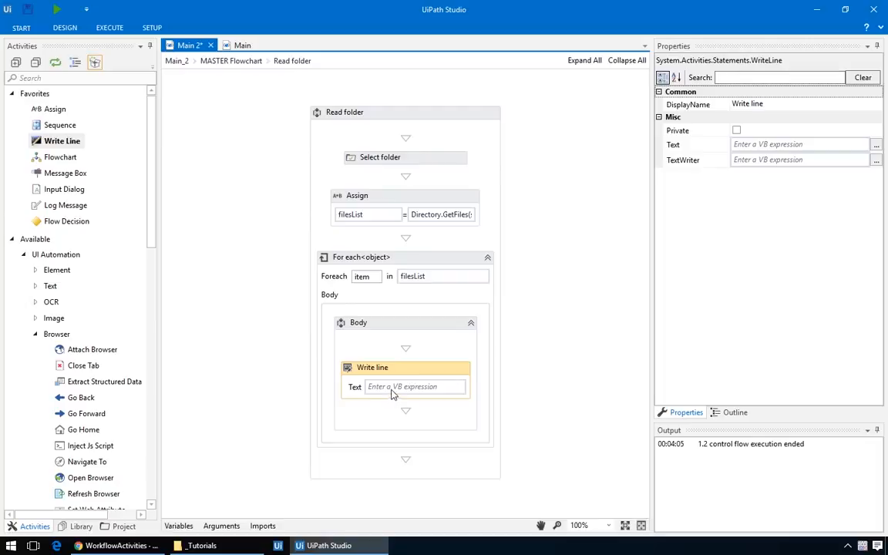
{"action": "type", "text": "item"}
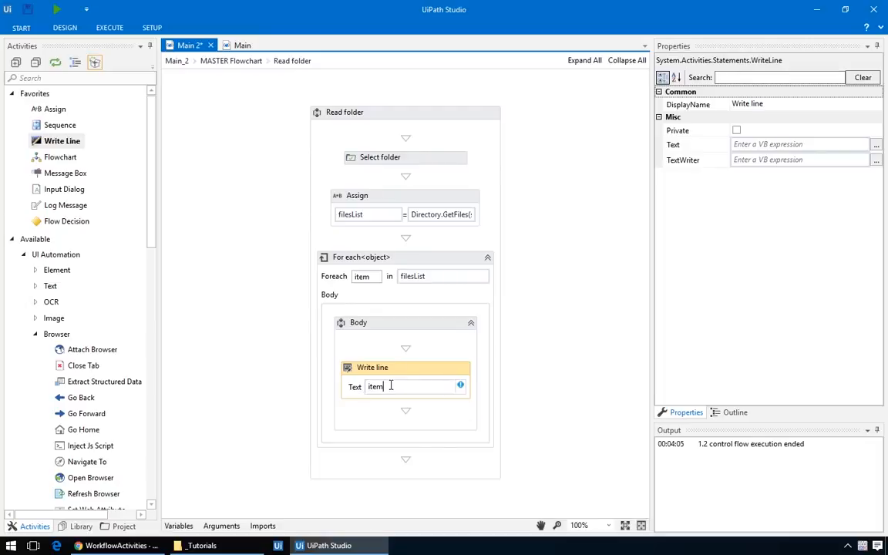
{"action": "mouse_move", "coordinate": [461, 385]}
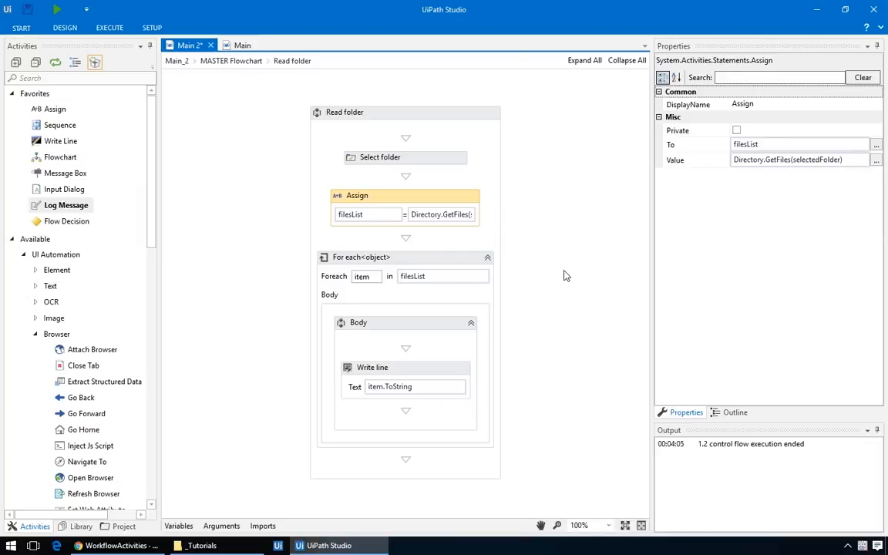
{"action": "mouse_move", "coordinate": [507, 263]}
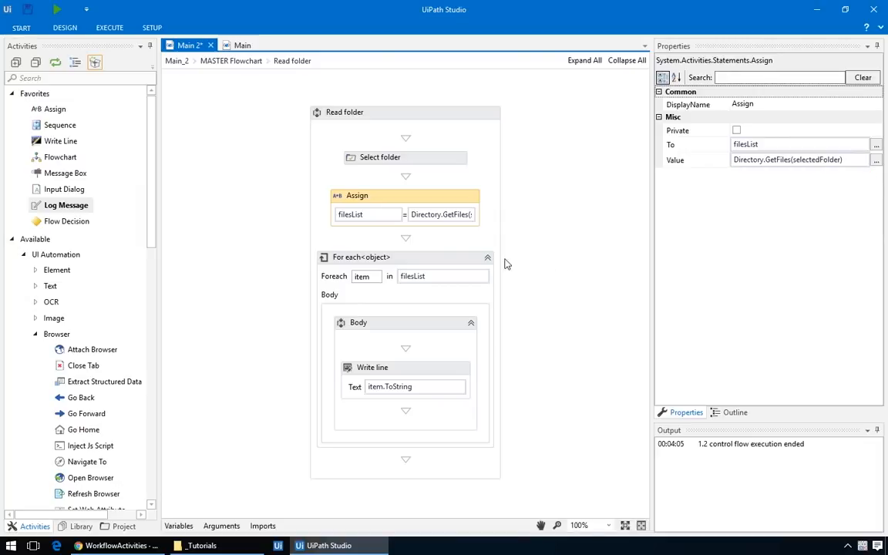
Review the loop's values and Write Line text, then run the workflow.
{"action": "left_click", "coordinate": [360, 256]}
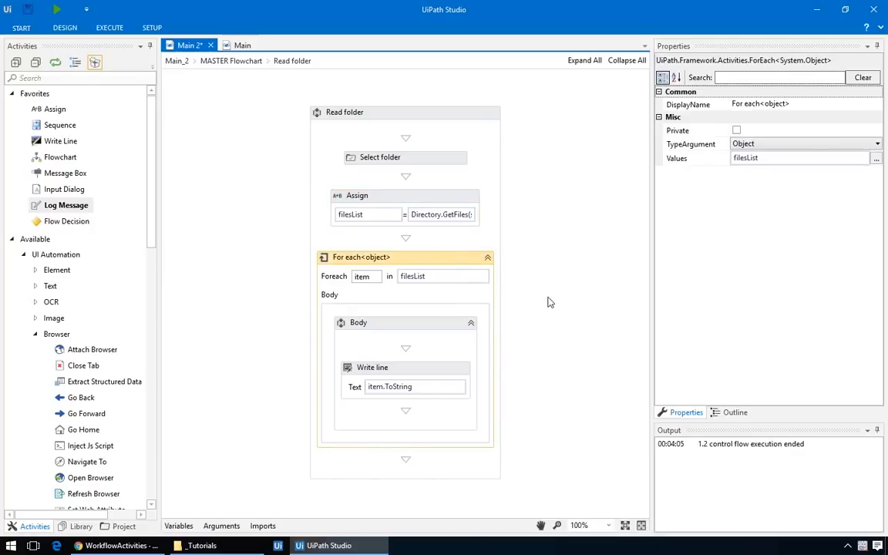
{"action": "mouse_move", "coordinate": [547, 306]}
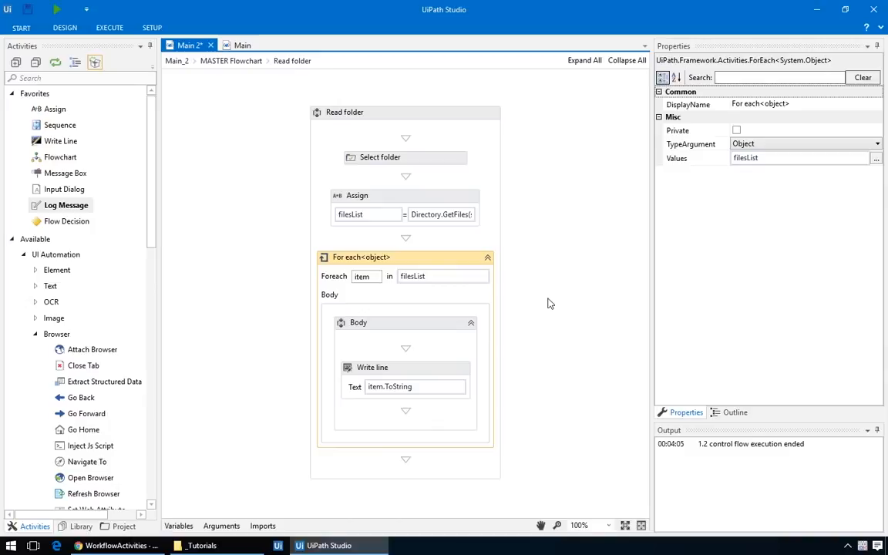
{"action": "left_click", "coordinate": [373, 366]}
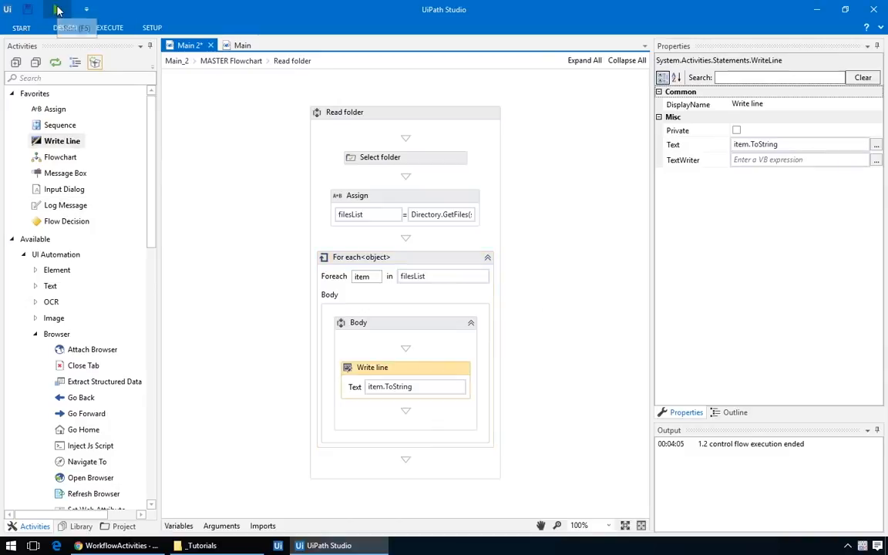
{"action": "left_click", "coordinate": [404, 157]}
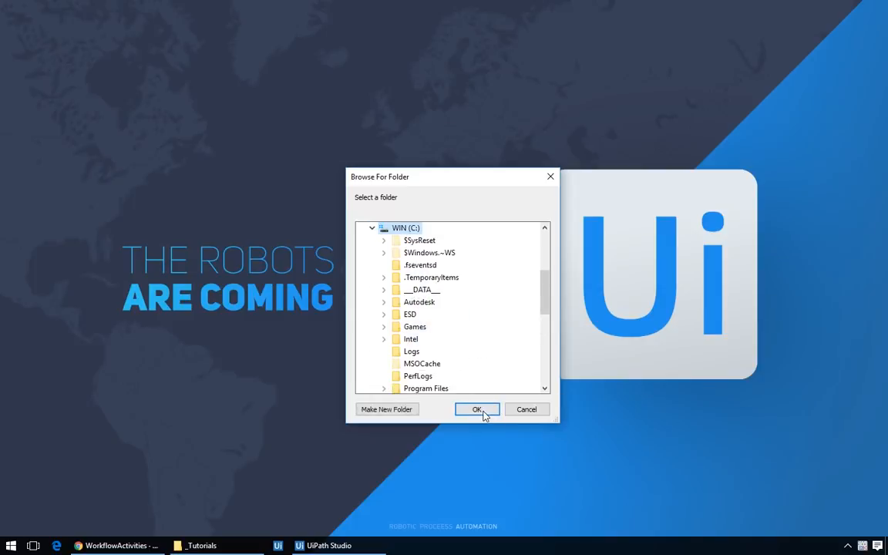
Confirm the selected folder in the Browse For Folder dialog.
{"action": "left_click", "coordinate": [476, 410]}
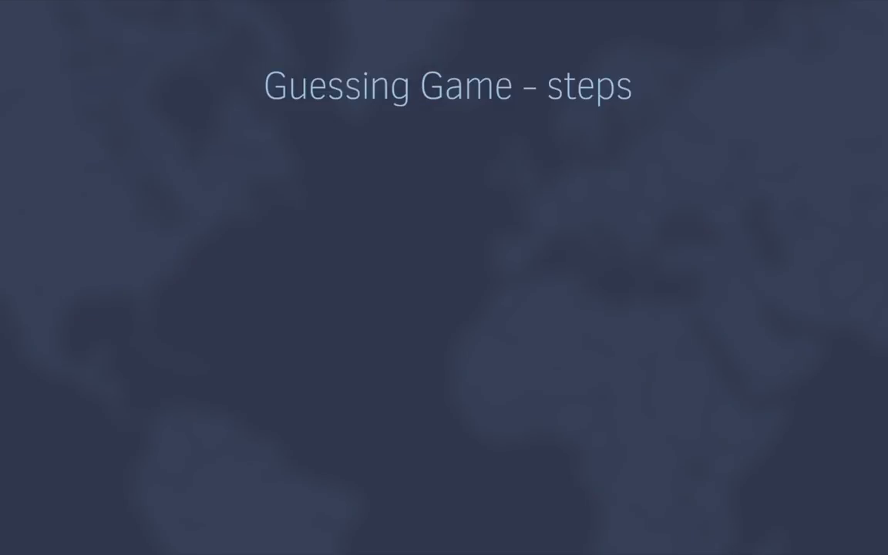
{"action": "key", "text": "Right"}
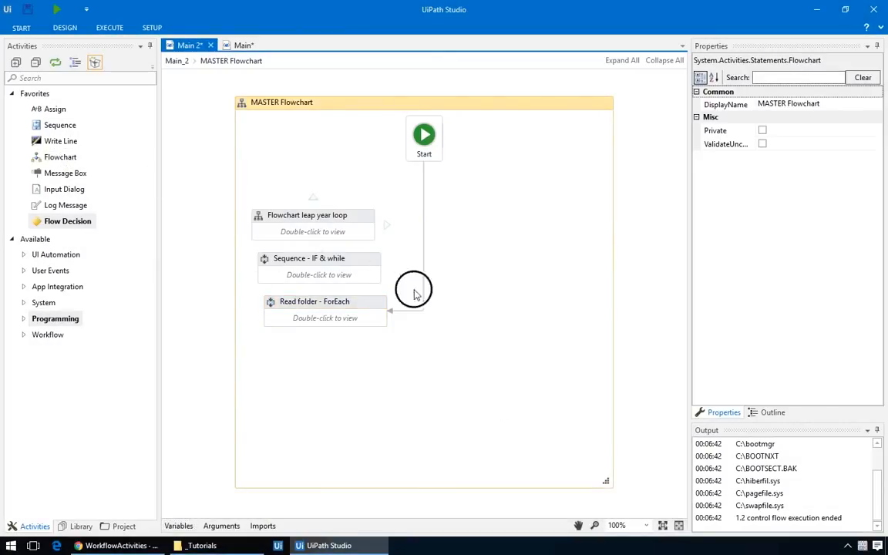
Set the new flowchart as the start node and open it for editing.
{"action": "right_click", "coordinate": [450, 376]}
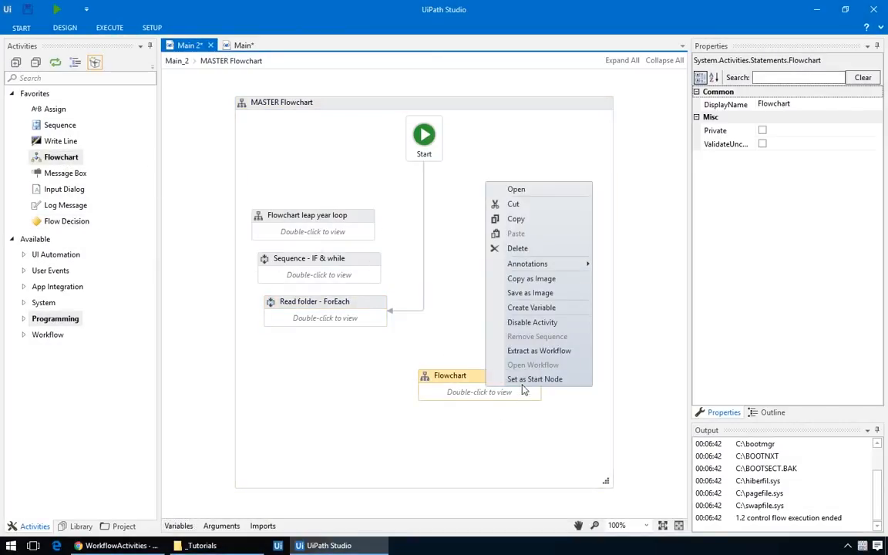
{"action": "left_click", "coordinate": [534, 379]}
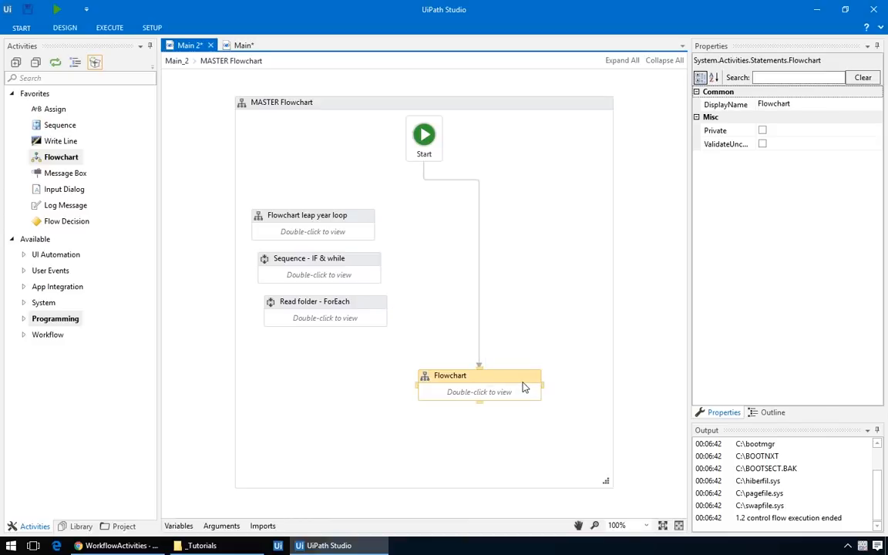
{"action": "double_click", "coordinate": [478, 384]}
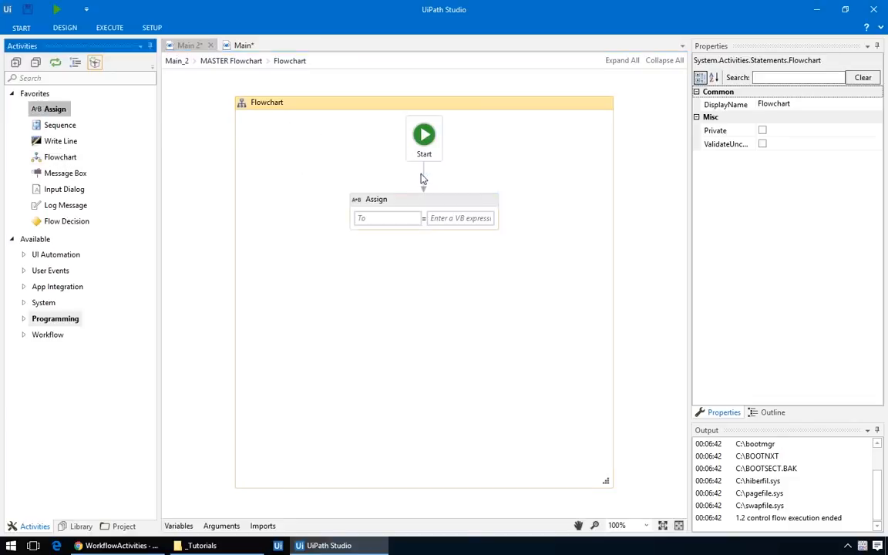
Fill the Assign with random = new Random().Next(0,1000).
{"action": "left_click", "coordinate": [389, 217]}
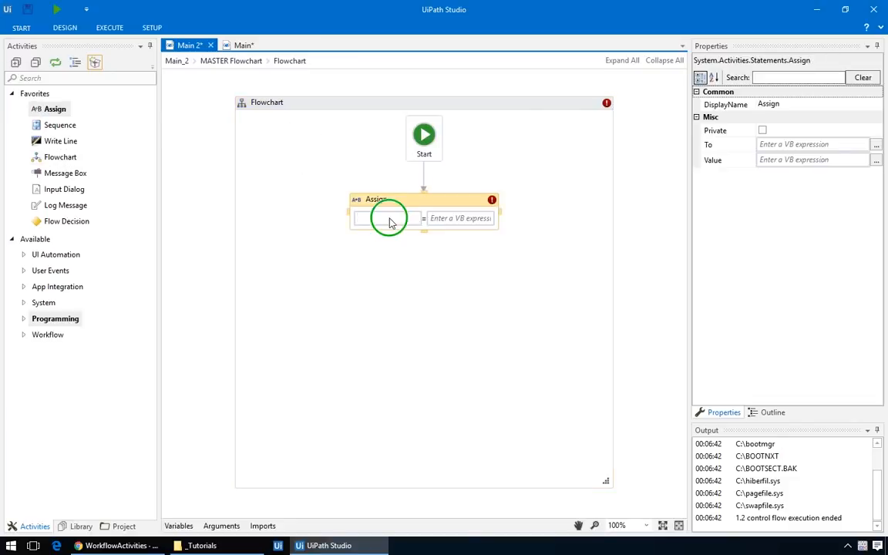
{"action": "type", "text": "random"}
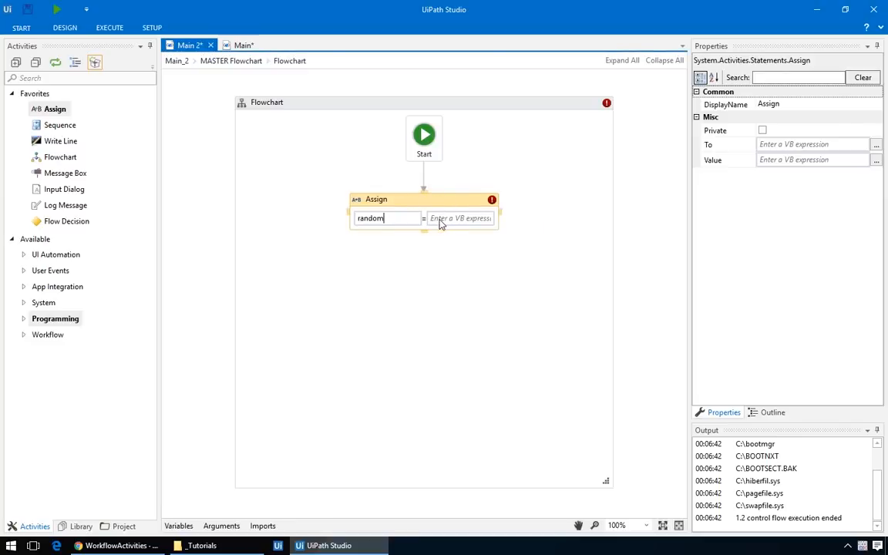
{"action": "type", "text": "new Random"}
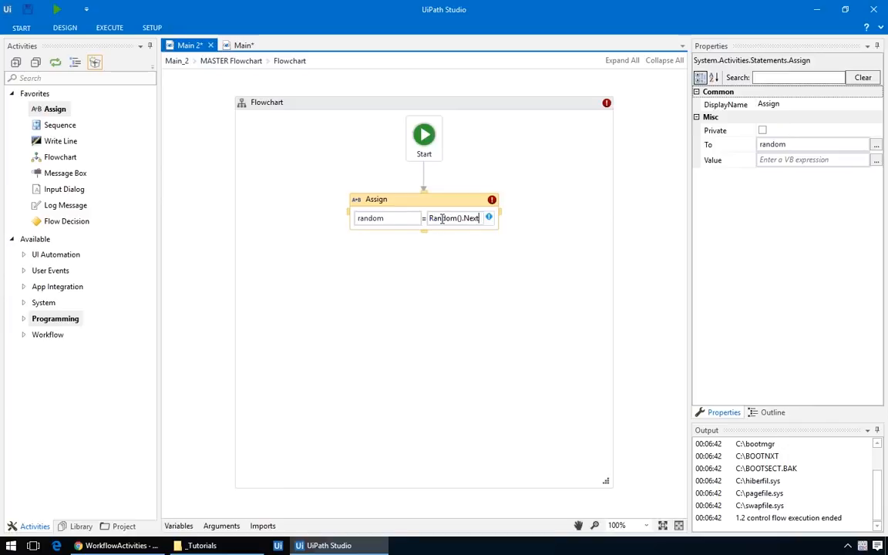
{"action": "type", "text": "new Random().Next(0,1000)"}
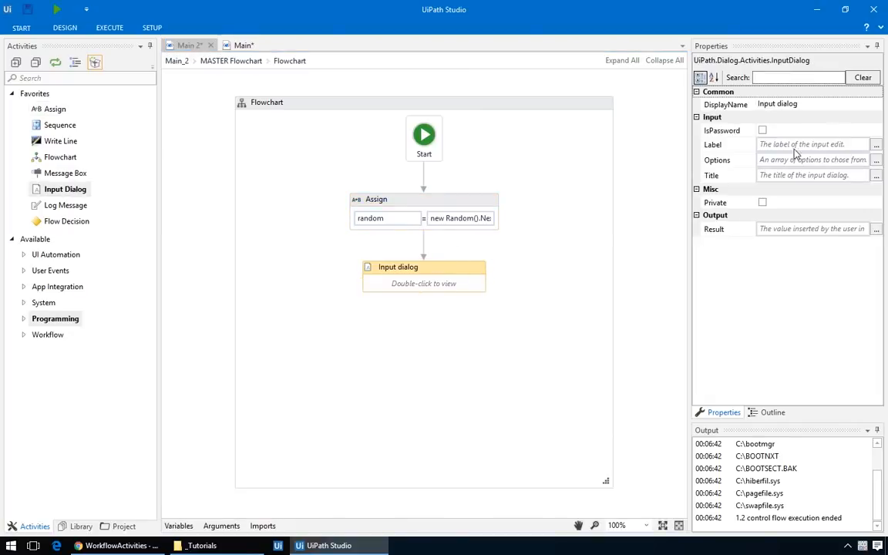
Set the Input Dialog title to "Guessing game" and its result to guess.
{"action": "left_click", "coordinate": [814, 175]}
{"action": "type", "text": "\""}
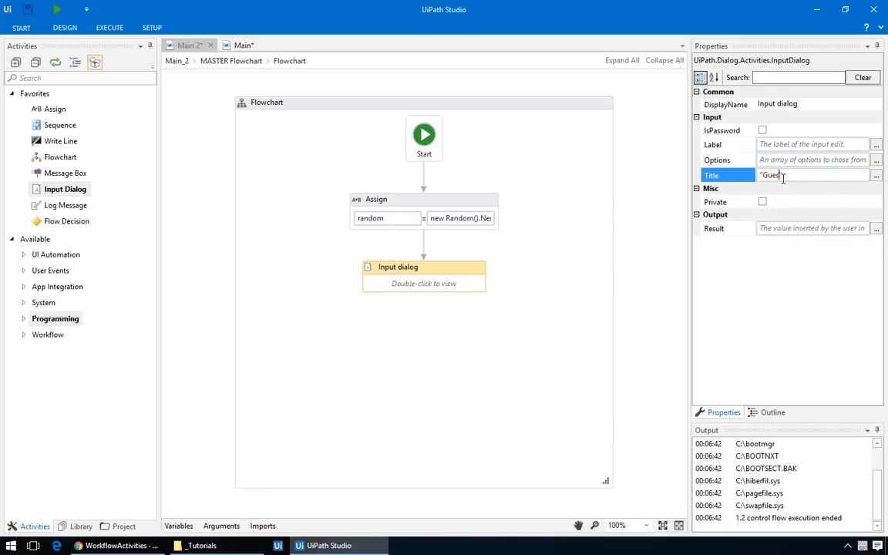
{"action": "type", "text": "Guessing game\""}
{"action": "left_click", "coordinate": [812, 145]}
{"action": "type", "text": "\"Guess the numbe"}
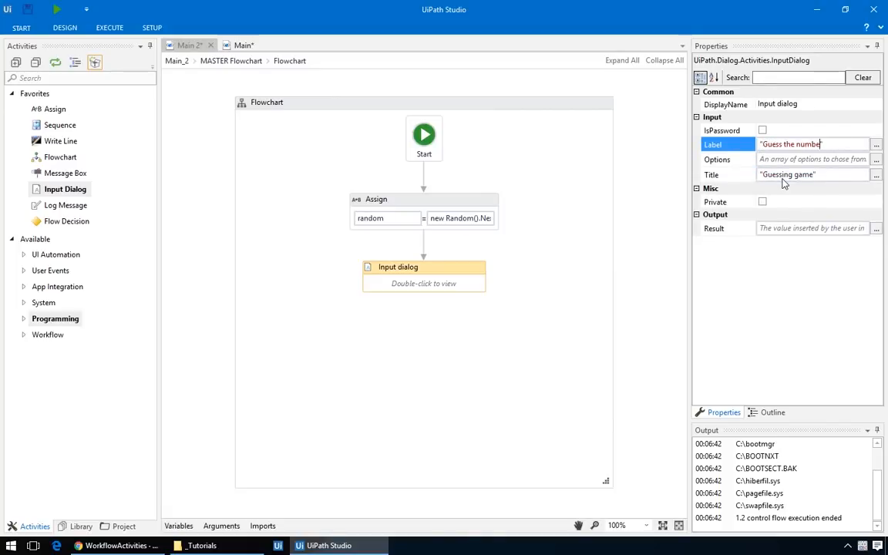
{"action": "left_click", "coordinate": [814, 229]}
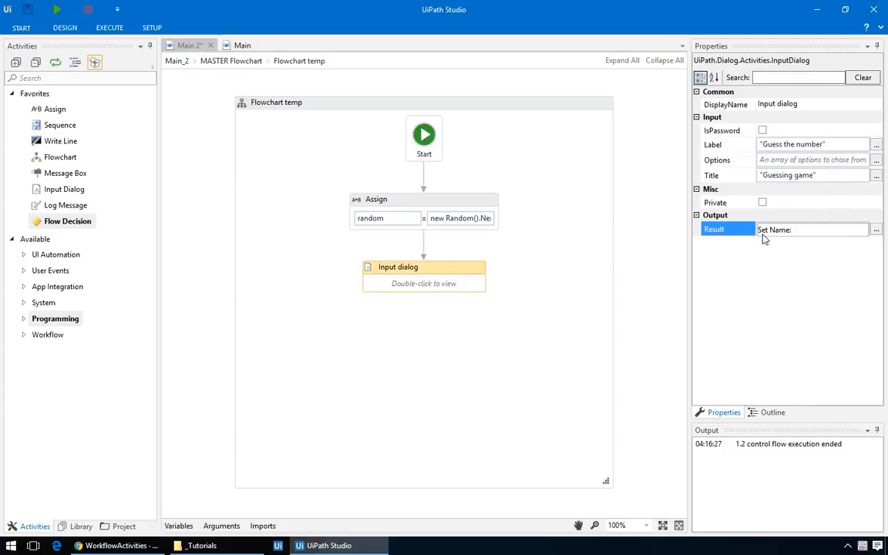
{"action": "type", "text": "guess"}
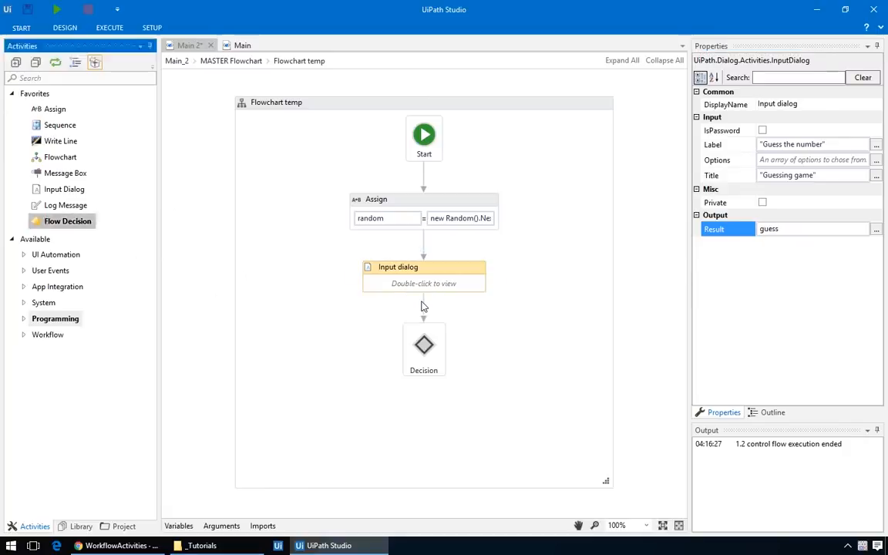
Write the Decision's guess condition and attach a "Correct" Message Box to True.
{"action": "left_click", "coordinate": [422, 347]}
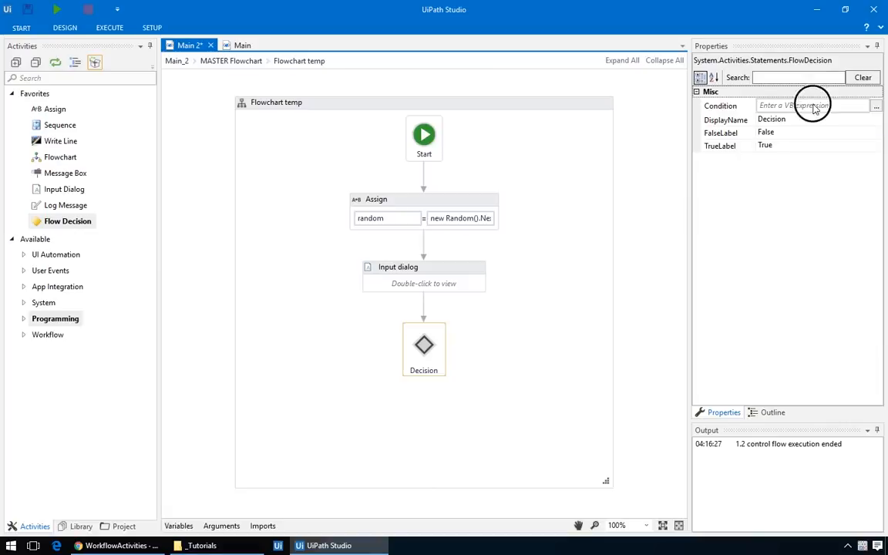
{"action": "type", "text": "guess"}
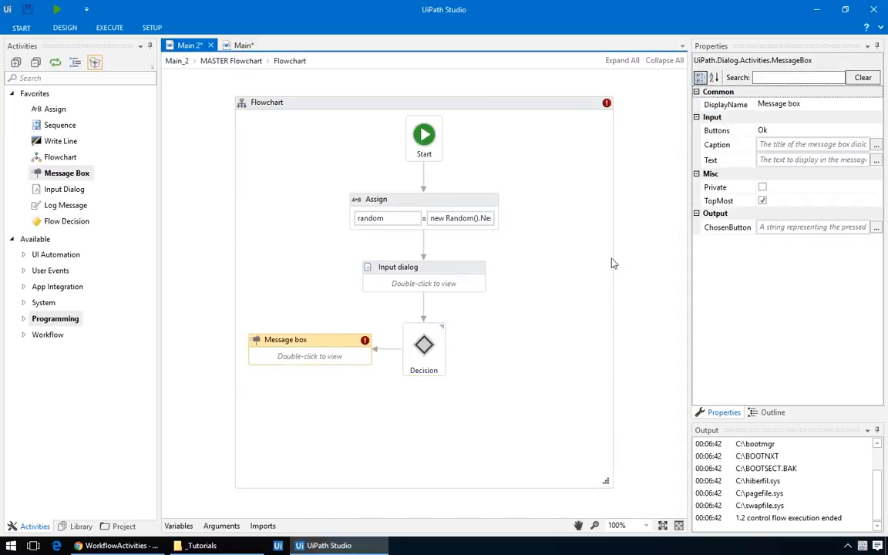
{"action": "type", "text": "\"Correct\""}
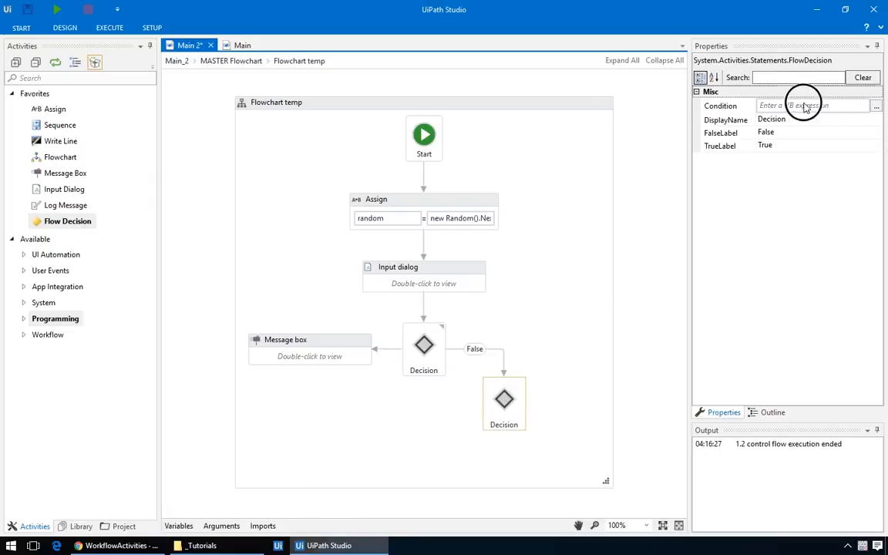
Add a Flow Decision with condition guess < random and a True-branch Assign setting hint to "guess a bigger number".
{"action": "type", "text": "guess <"}
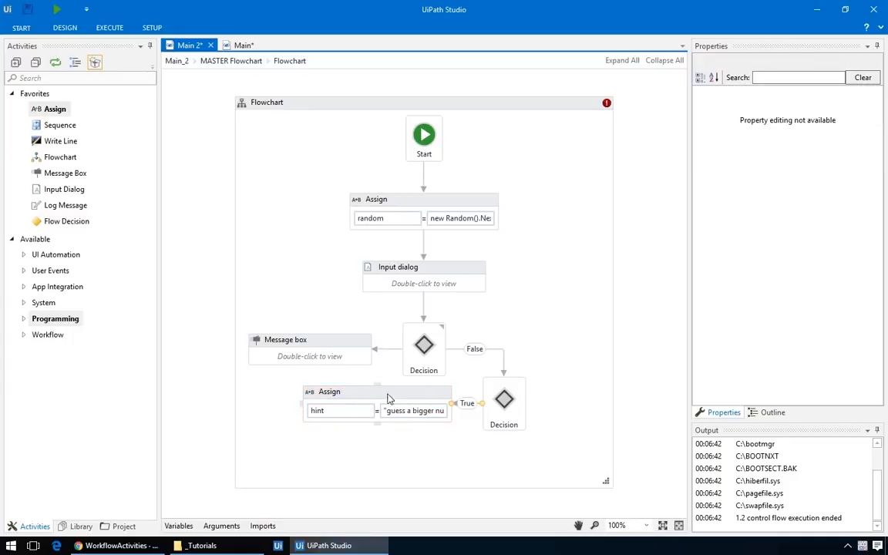
{"action": "left_click", "coordinate": [362, 391]}
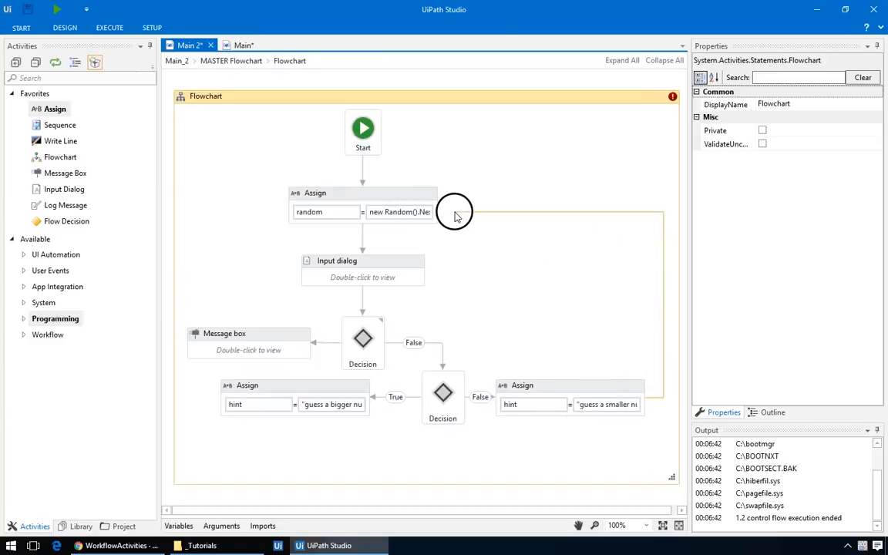
{"action": "mouse_move", "coordinate": [422, 276]}
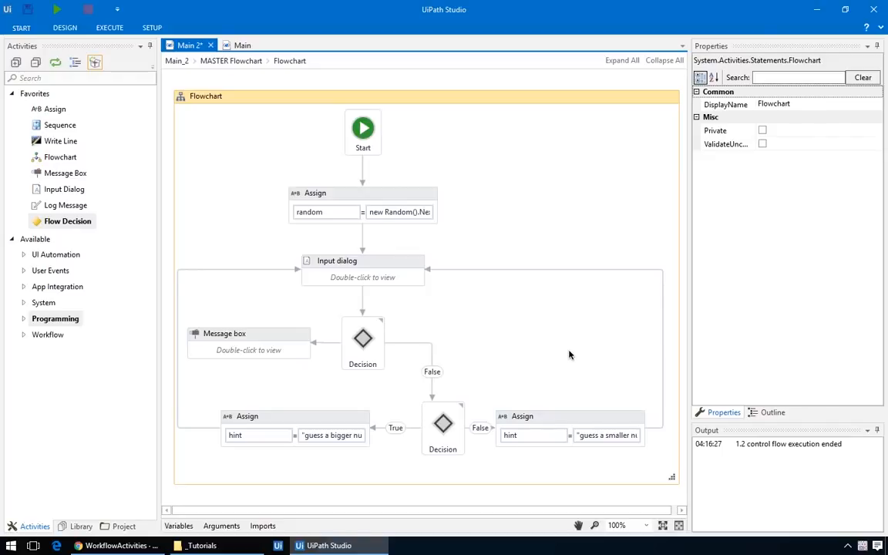
Loop both hint Assigns back to the Input dialog and set its Label to the hint variable.
{"action": "left_click", "coordinate": [362, 260]}
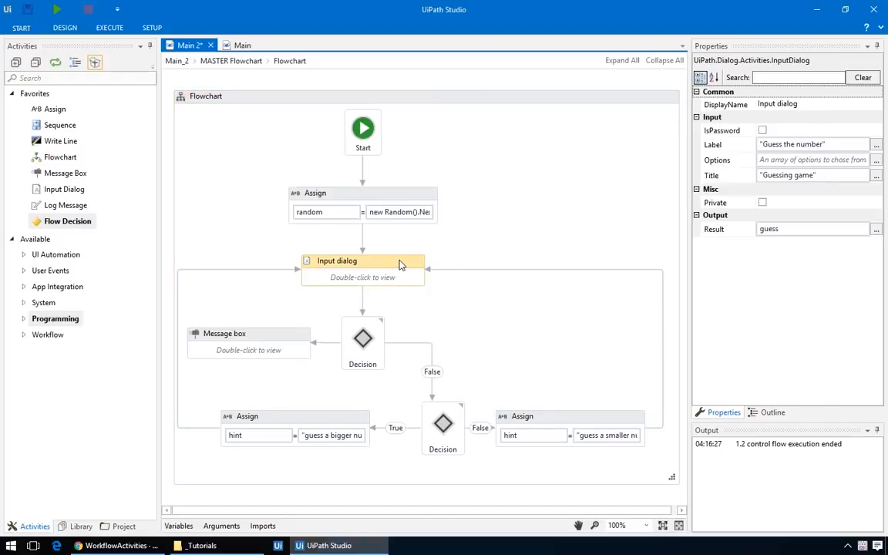
{"action": "left_click", "coordinate": [809, 145]}
{"action": "type", "text": "h"}
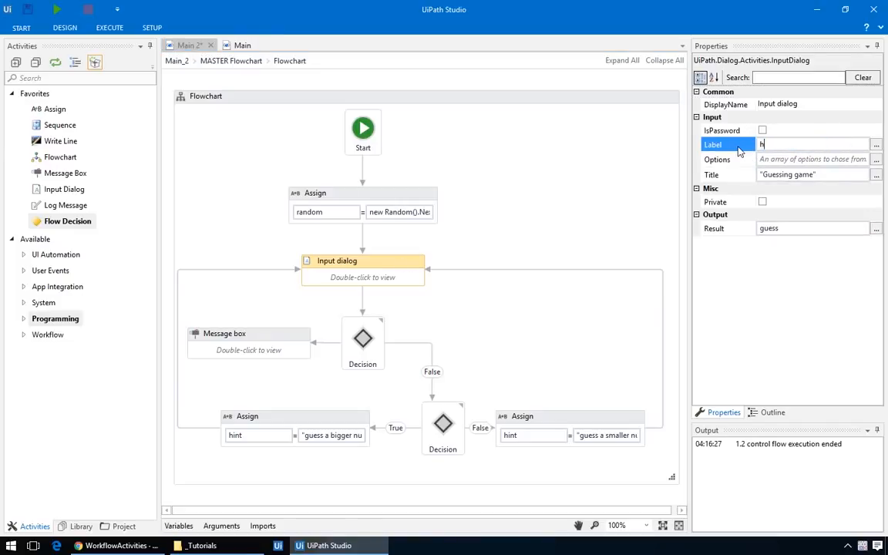
{"action": "type", "text": "int"}
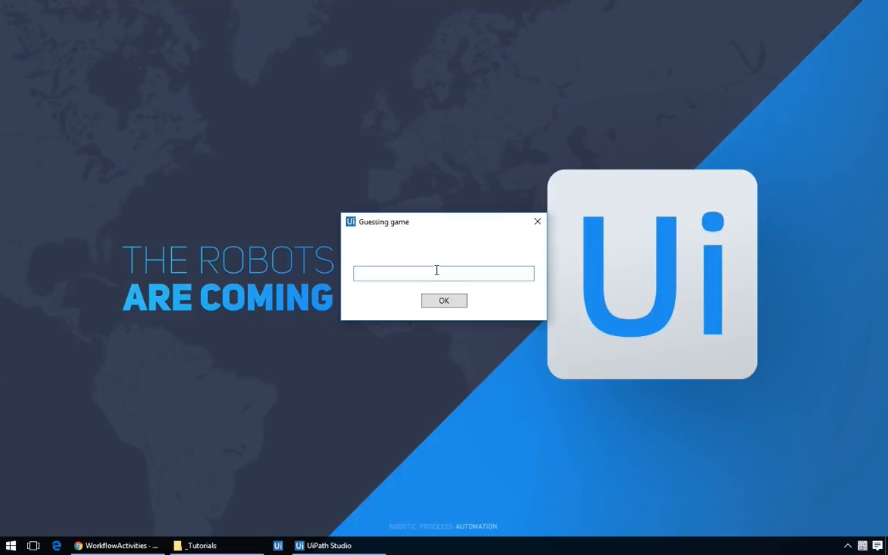
Run the game and submit guesses 470, 480 and 4, getting bigger- and smaller-number hints.
{"action": "left_click", "coordinate": [444, 301]}
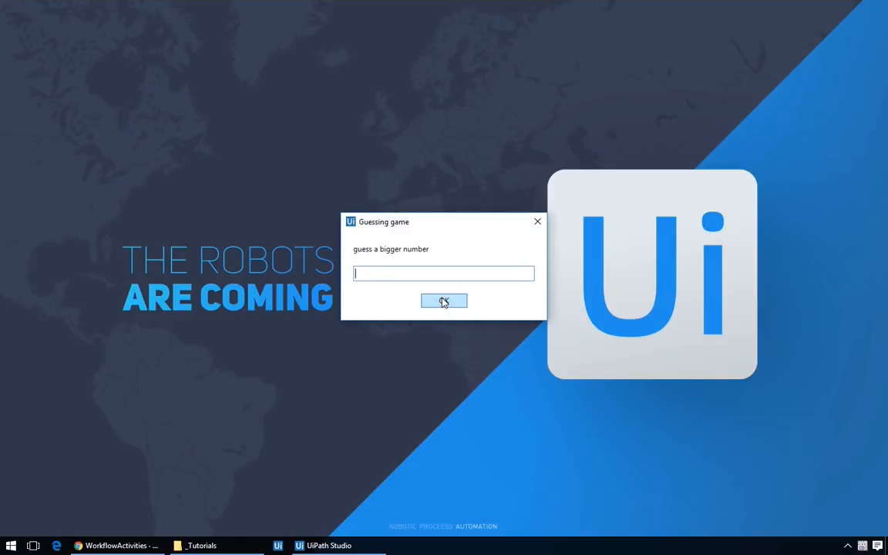
{"action": "left_click", "coordinate": [444, 301]}
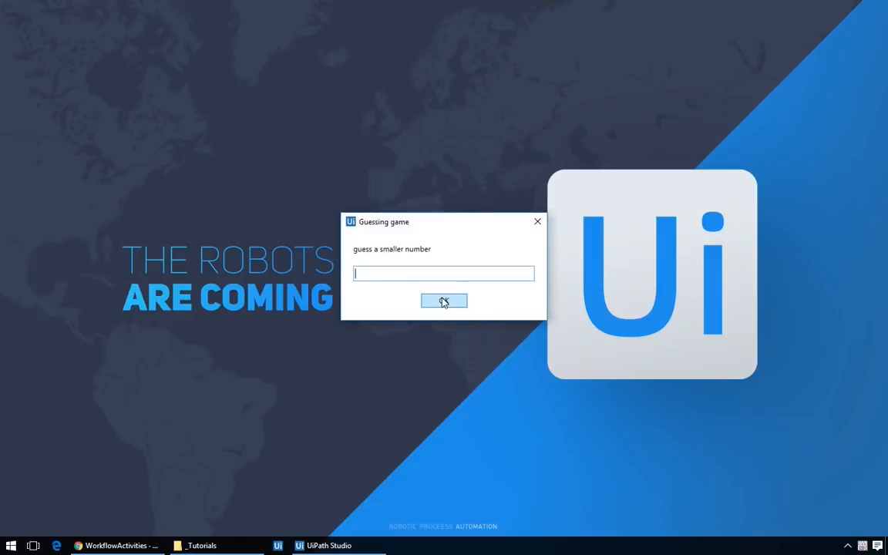
{"action": "type", "text": "470"}
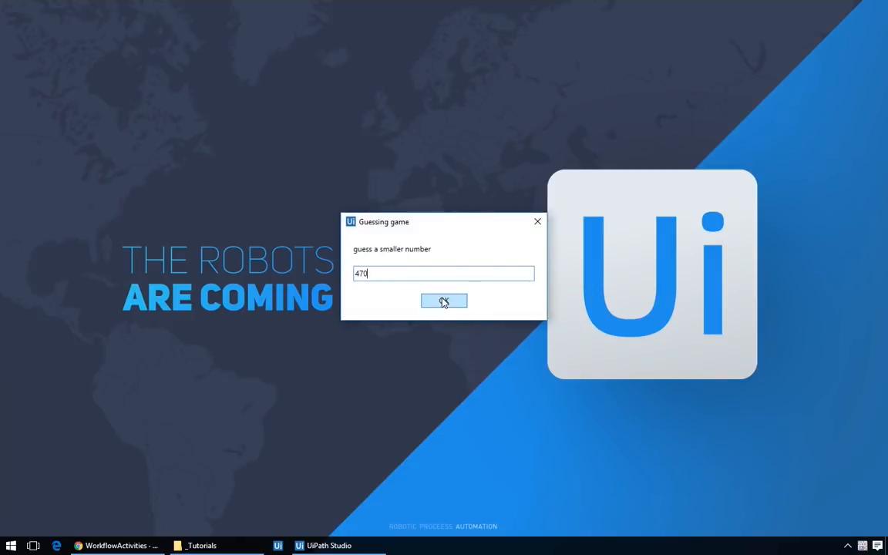
{"action": "left_click", "coordinate": [444, 301]}
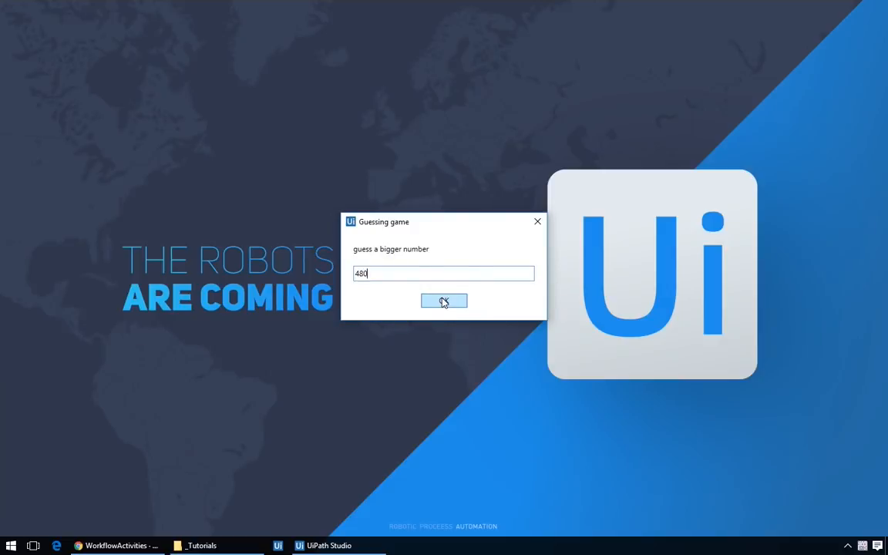
{"action": "left_click", "coordinate": [444, 301]}
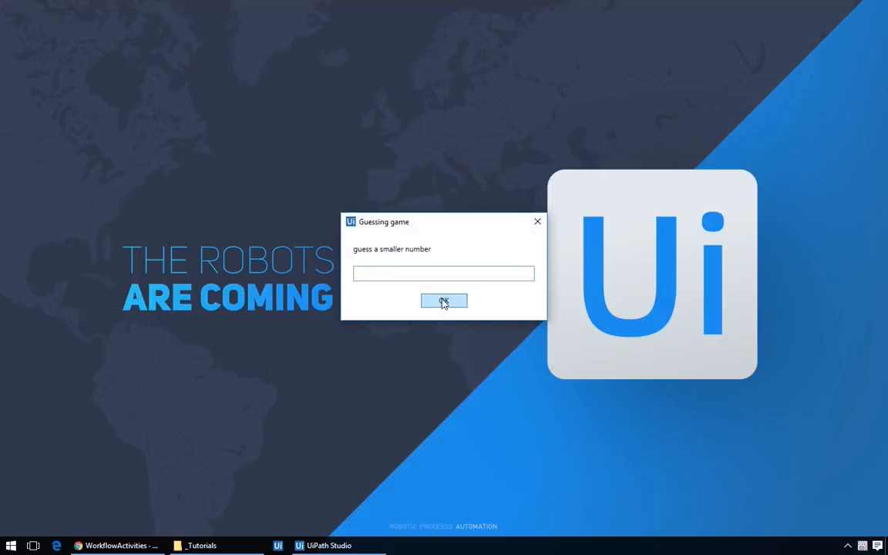
{"action": "type", "text": "4"}
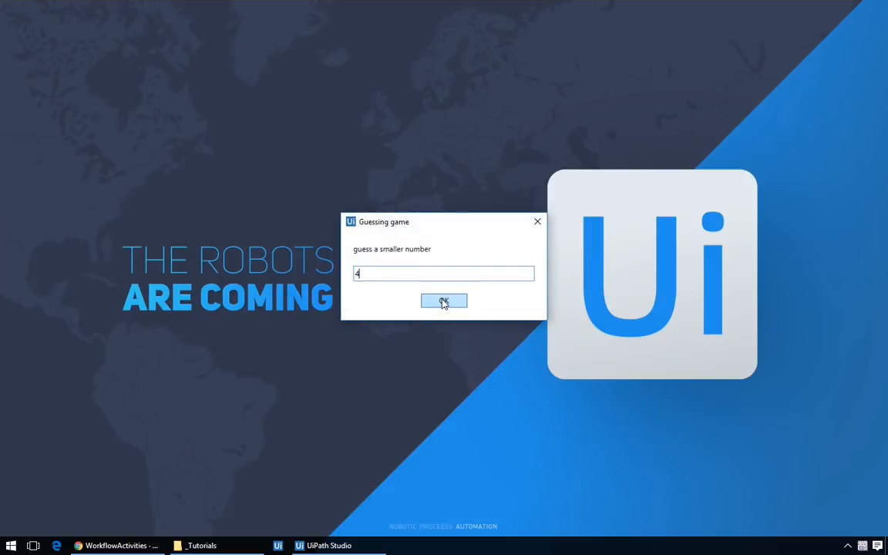
{"action": "left_click", "coordinate": [444, 300]}
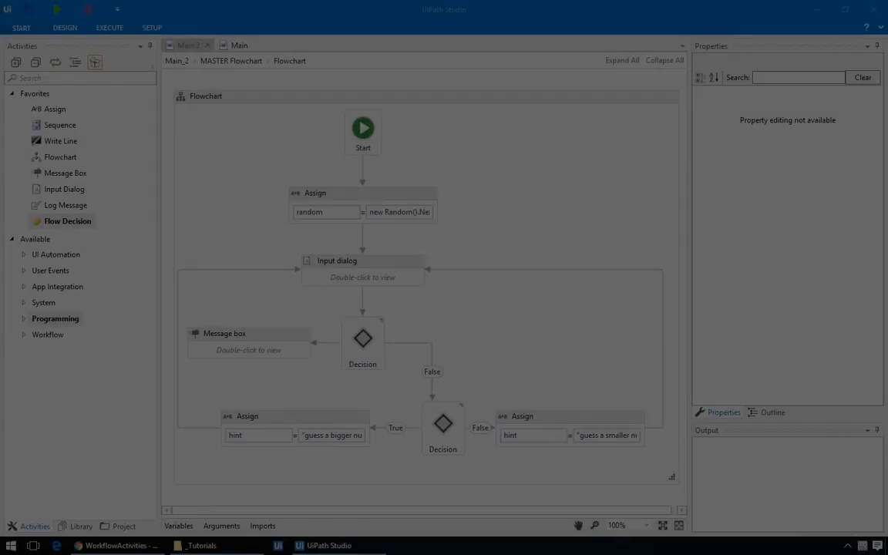